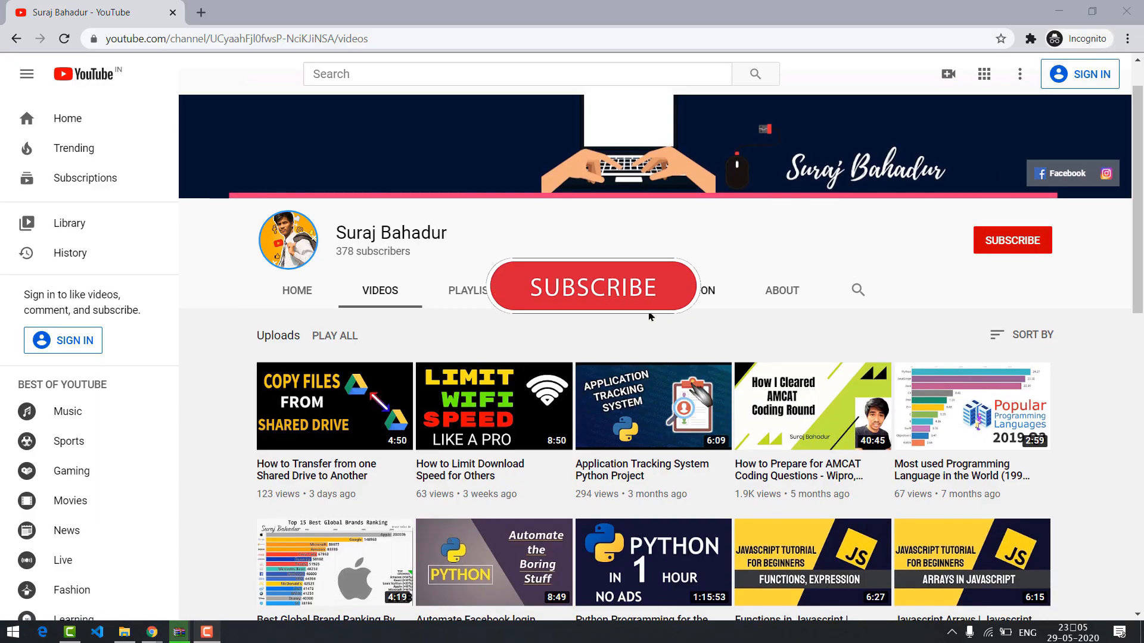
# Move past the Backpropagation slide to the 'Recurrent Neural Network — LSTM' slide
pyautogui.click(593, 286)
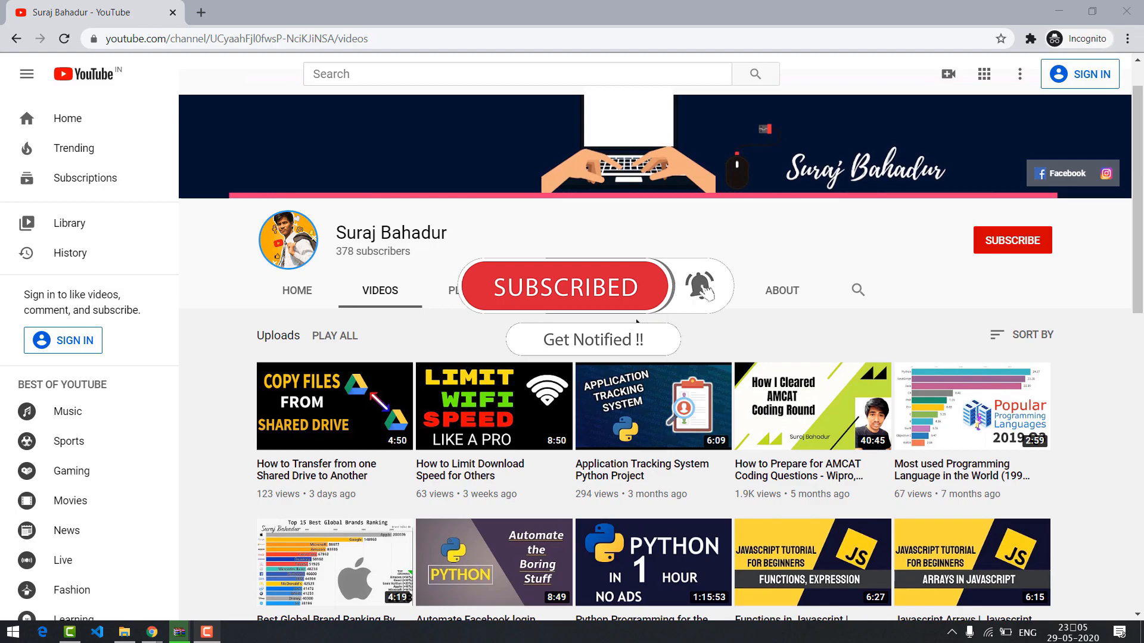
pyautogui.click(91, 23)
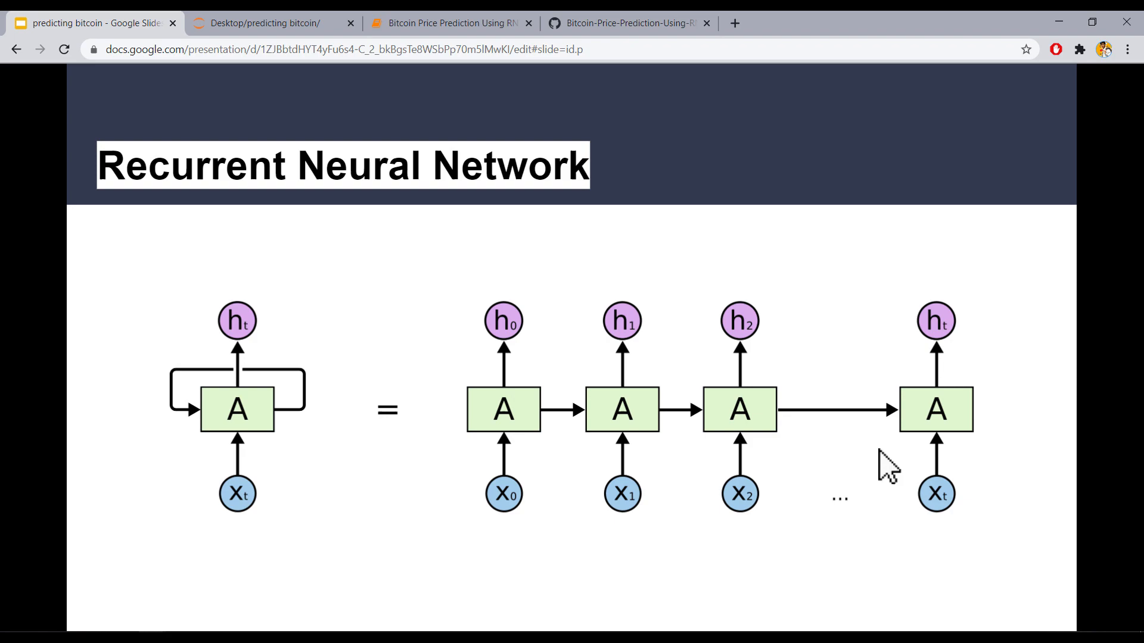
pyautogui.moveTo(624, 423)
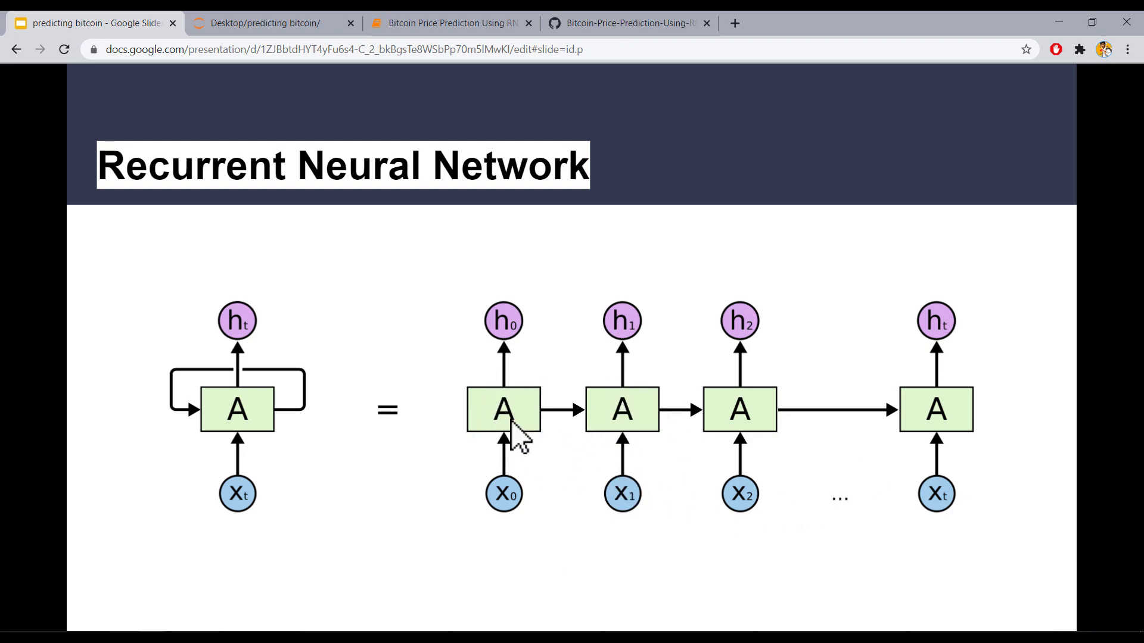
pyautogui.moveTo(739, 467)
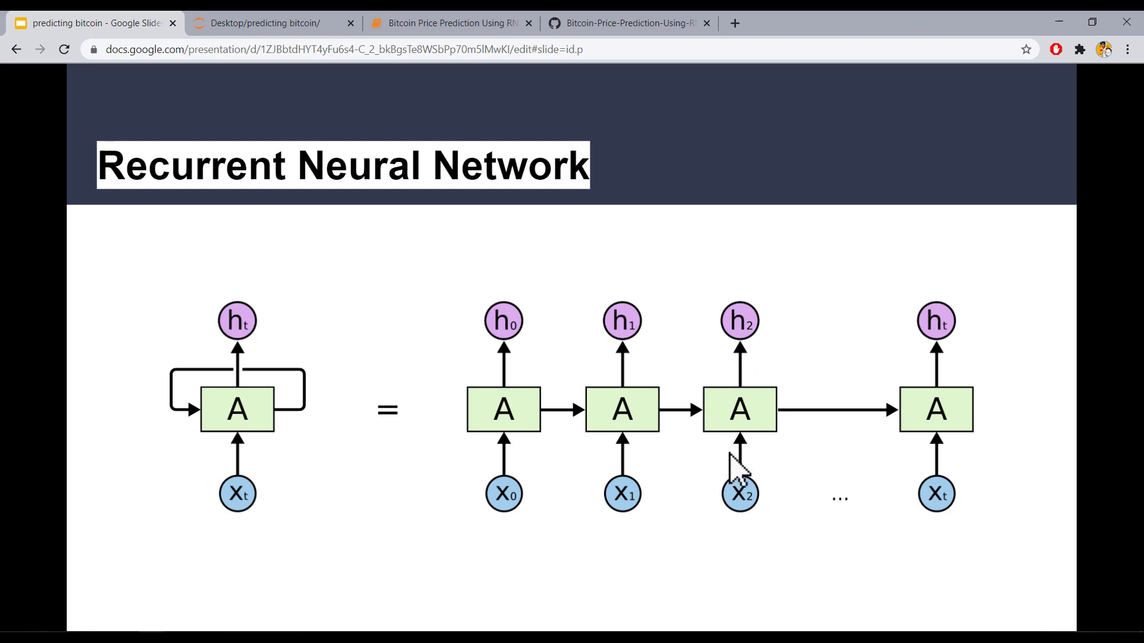
pyautogui.moveTo(549, 422)
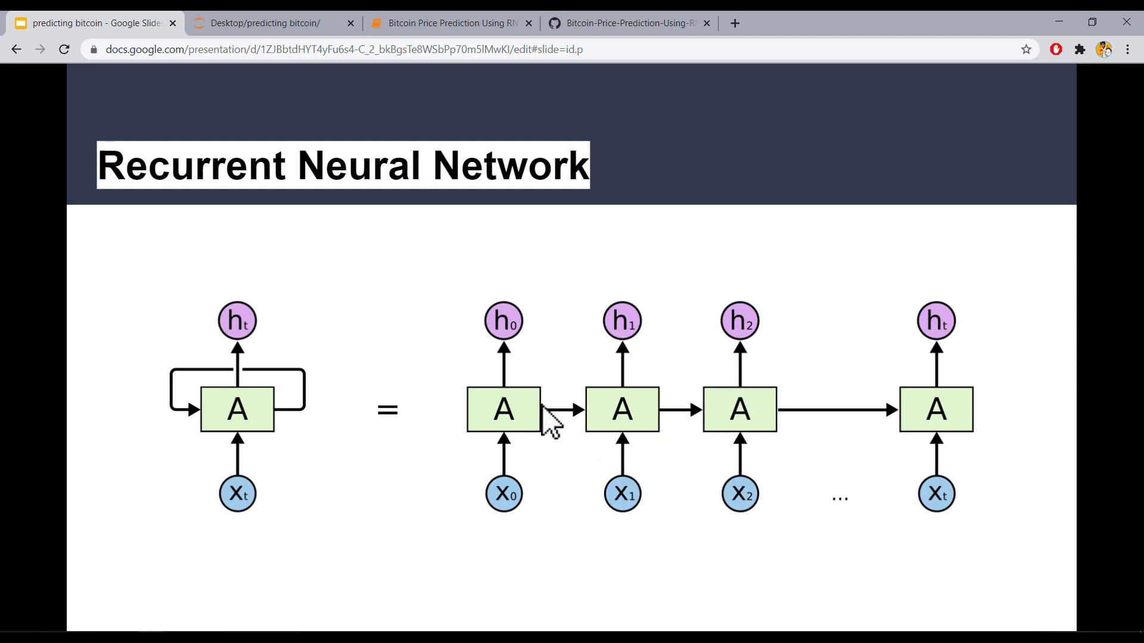
pyautogui.moveTo(641, 459)
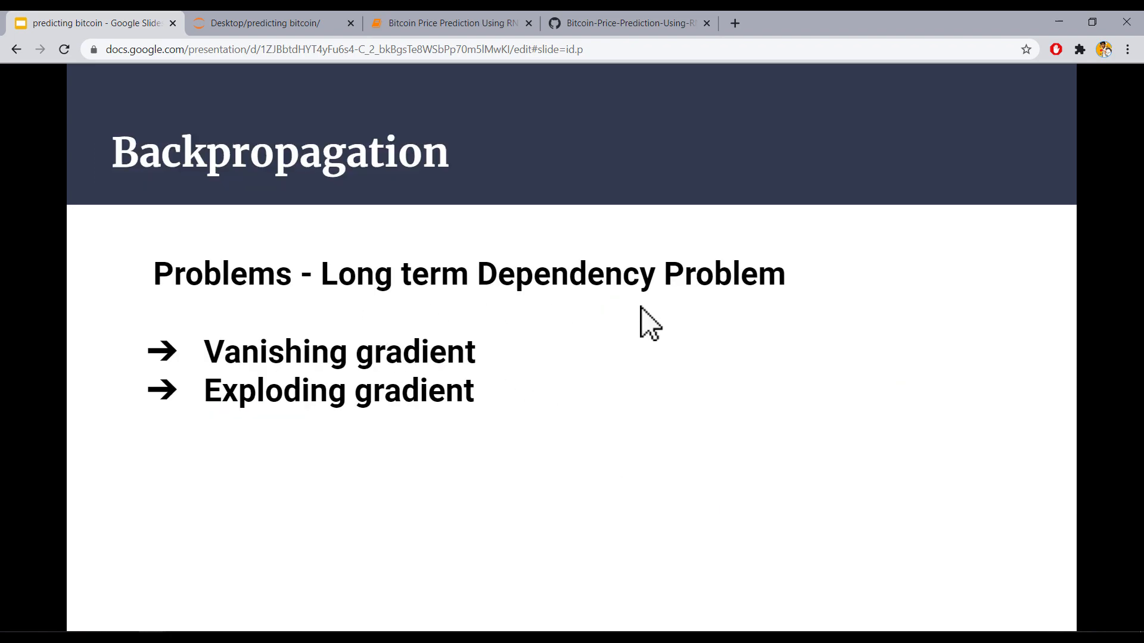
pyautogui.moveTo(541, 374)
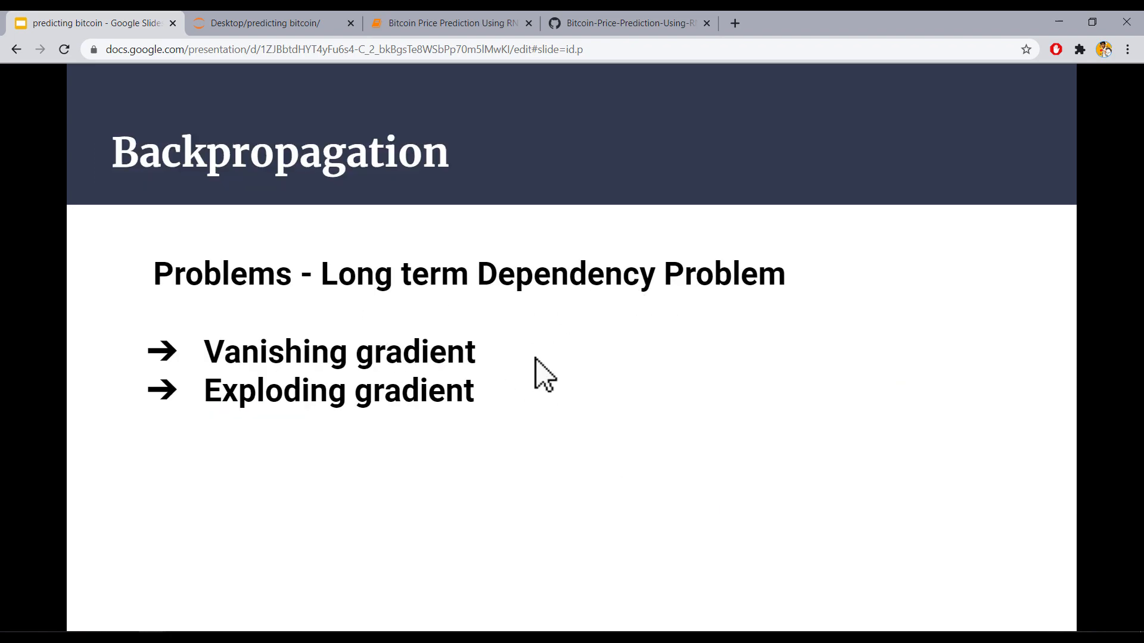
pyautogui.moveTo(487, 303)
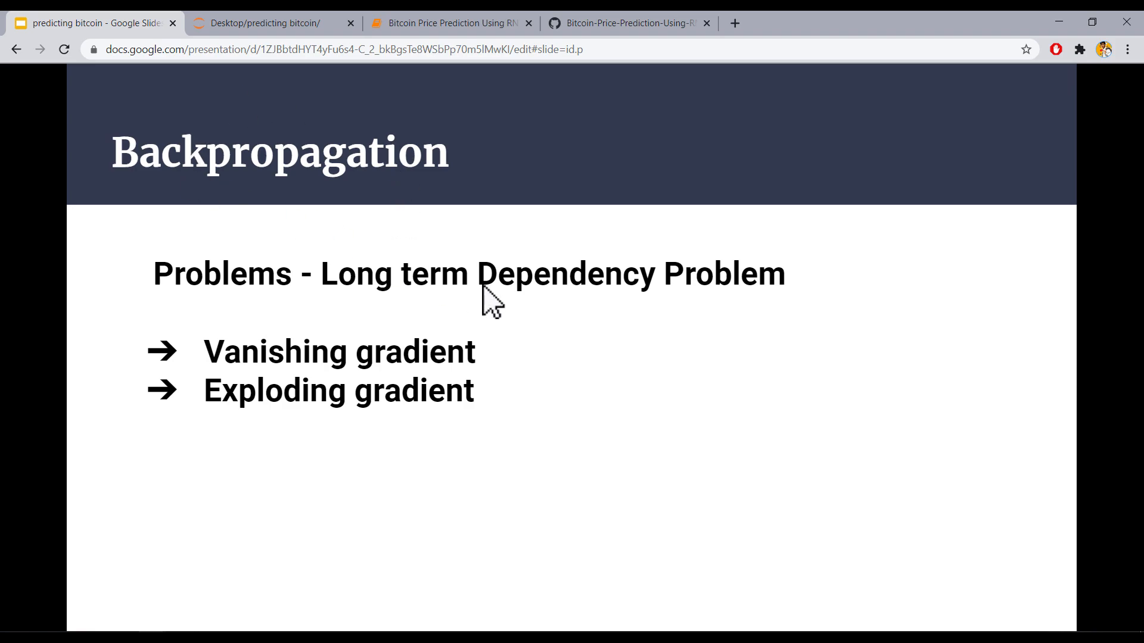
pyautogui.moveTo(498, 368)
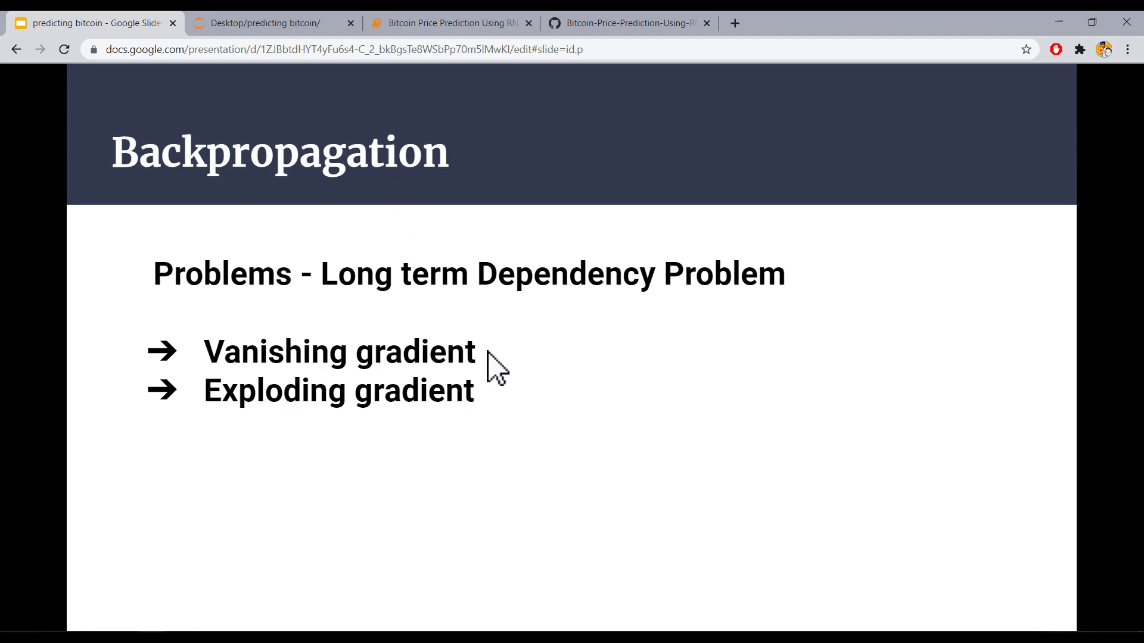
pyautogui.moveTo(549, 398)
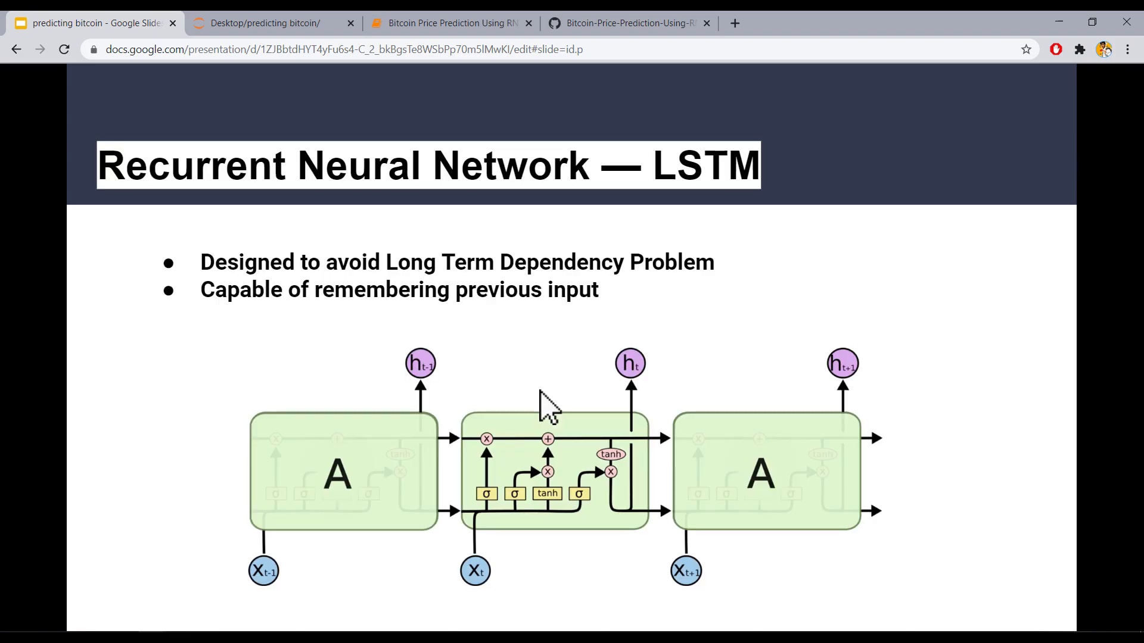
pyautogui.moveTo(605, 230)
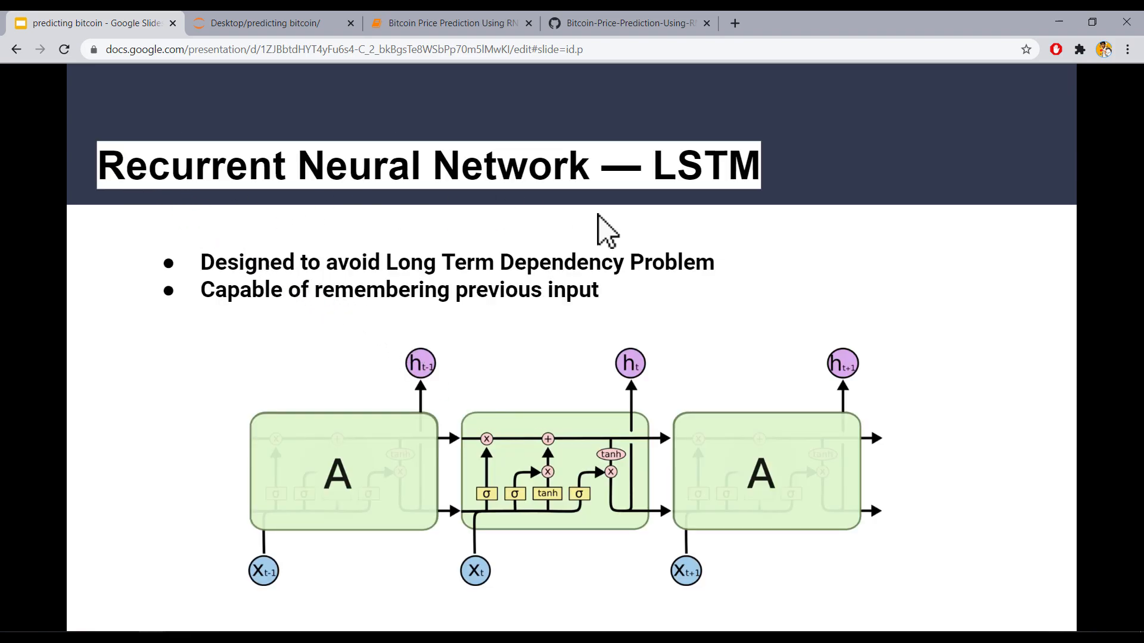
pyautogui.moveTo(715, 237)
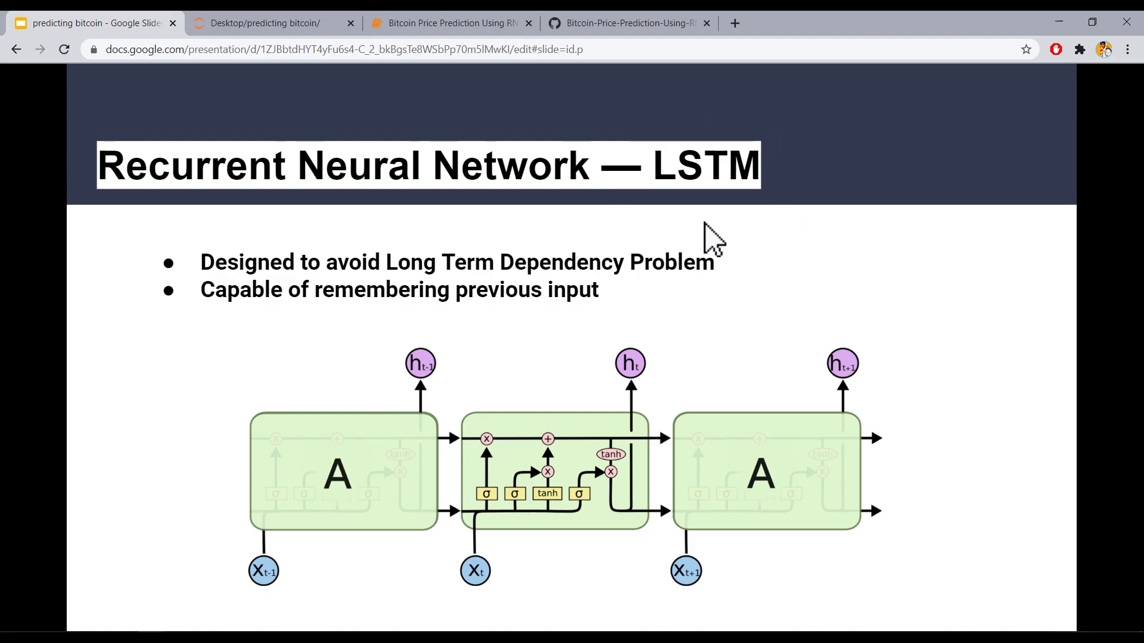
pyautogui.moveTo(720, 226)
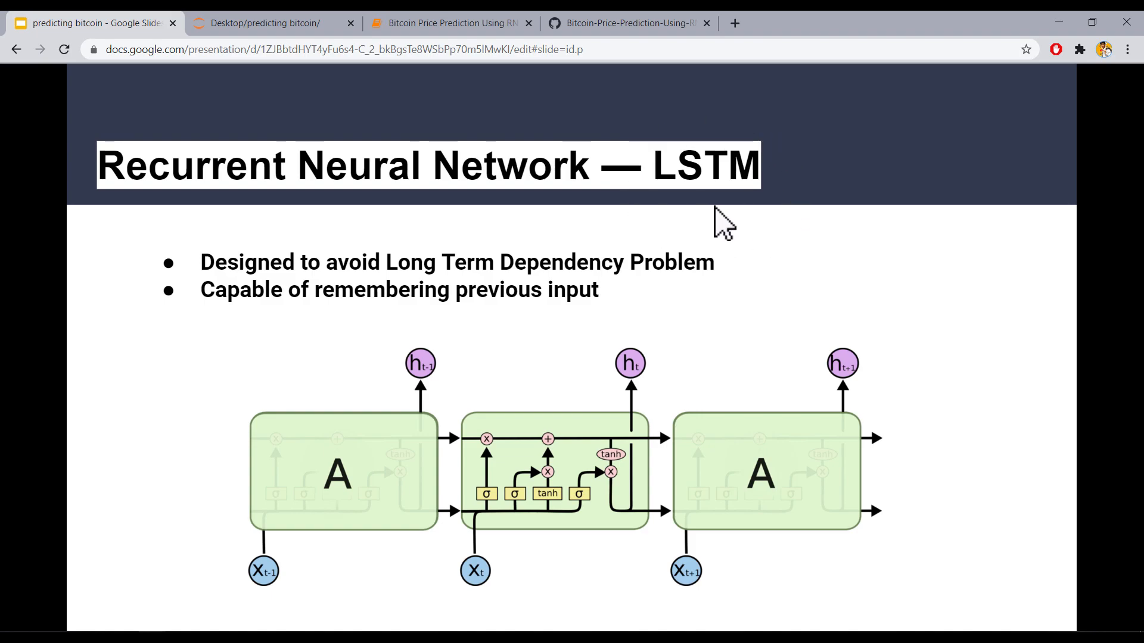
pyautogui.moveTo(500, 289)
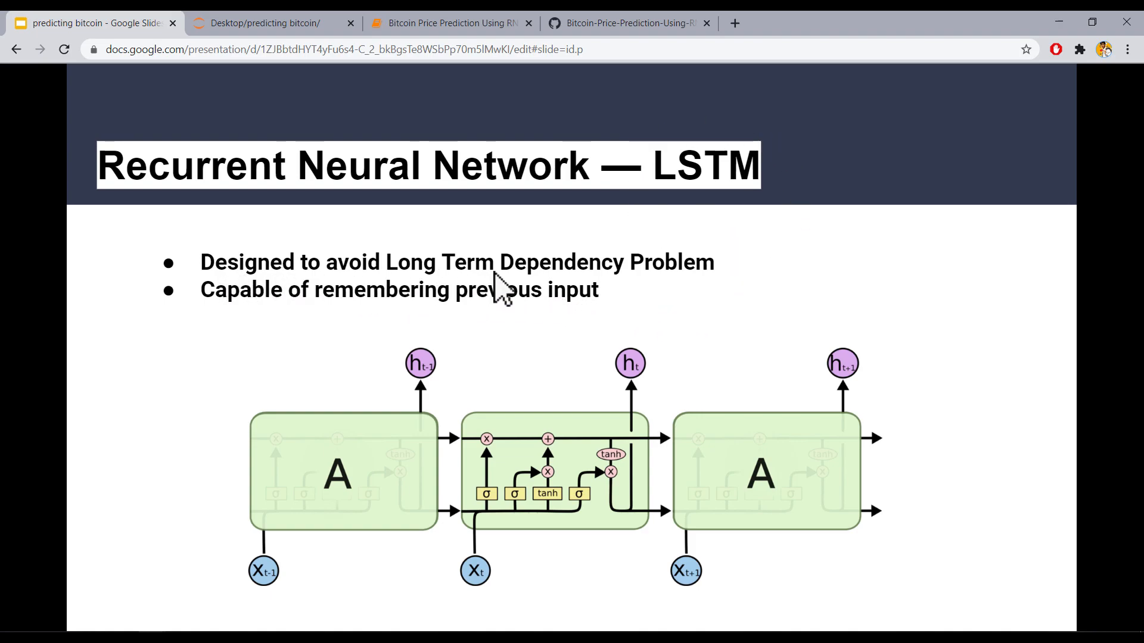
pyautogui.moveTo(615, 293)
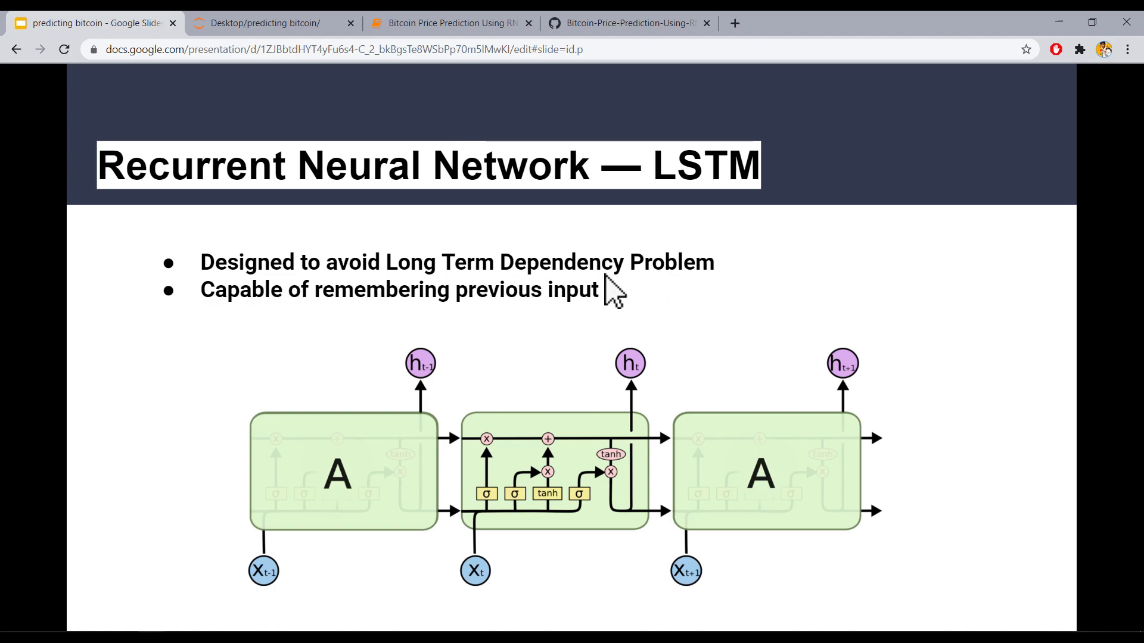
pyautogui.moveTo(623, 295)
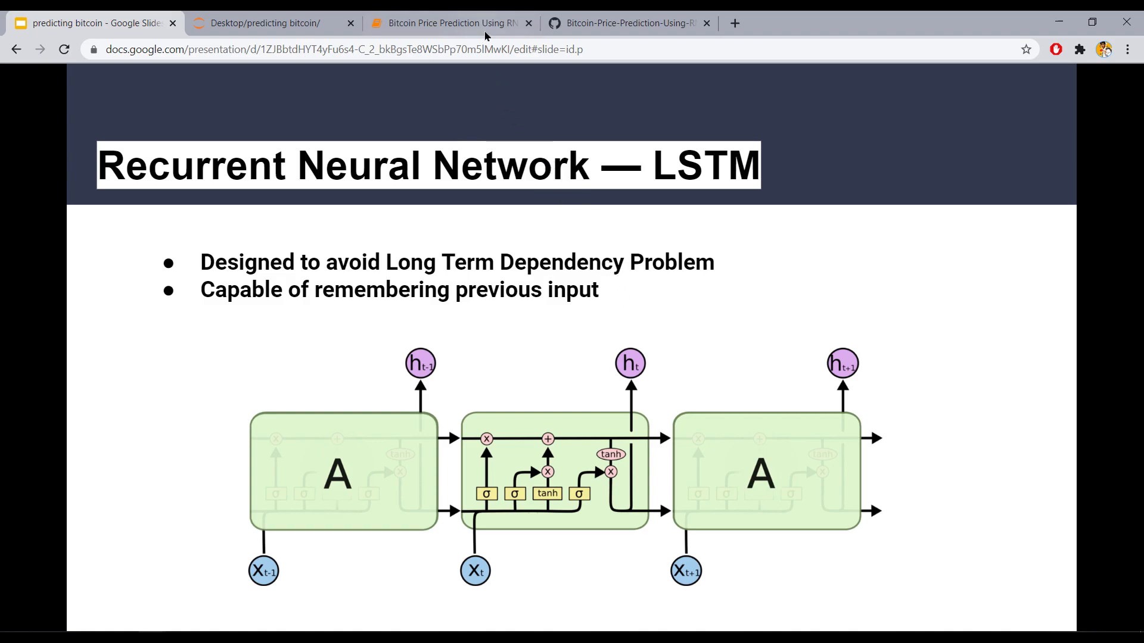
# Show the Bitcoin notebook's imports and CSV-loading cells, briefly comparing its GitHub copy
pyautogui.click(448, 23)
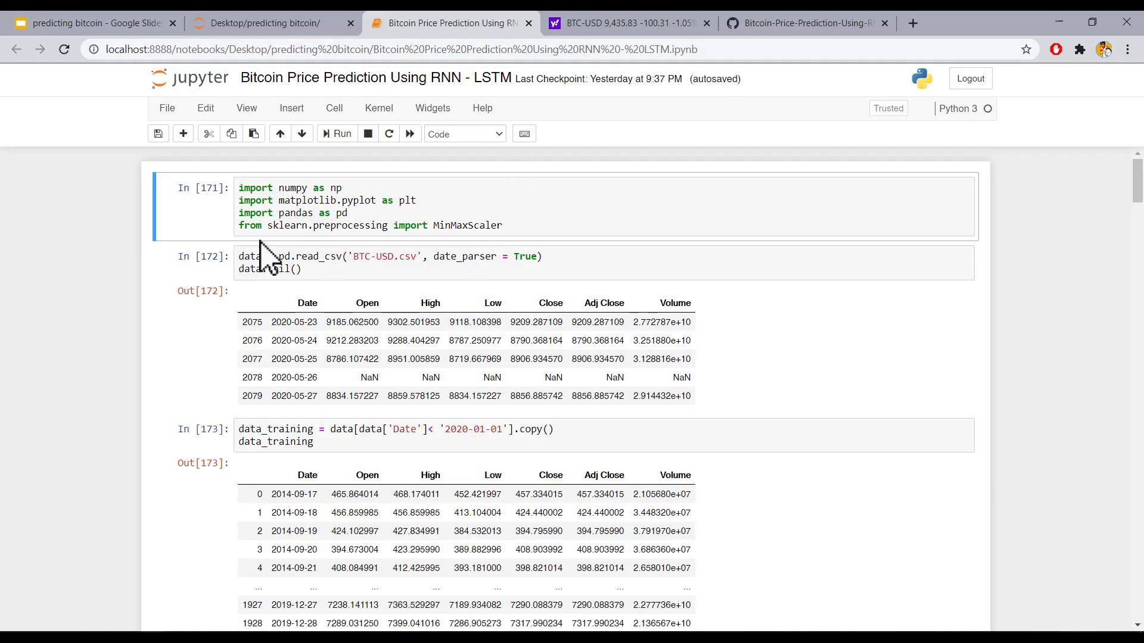
pyautogui.moveTo(523, 162)
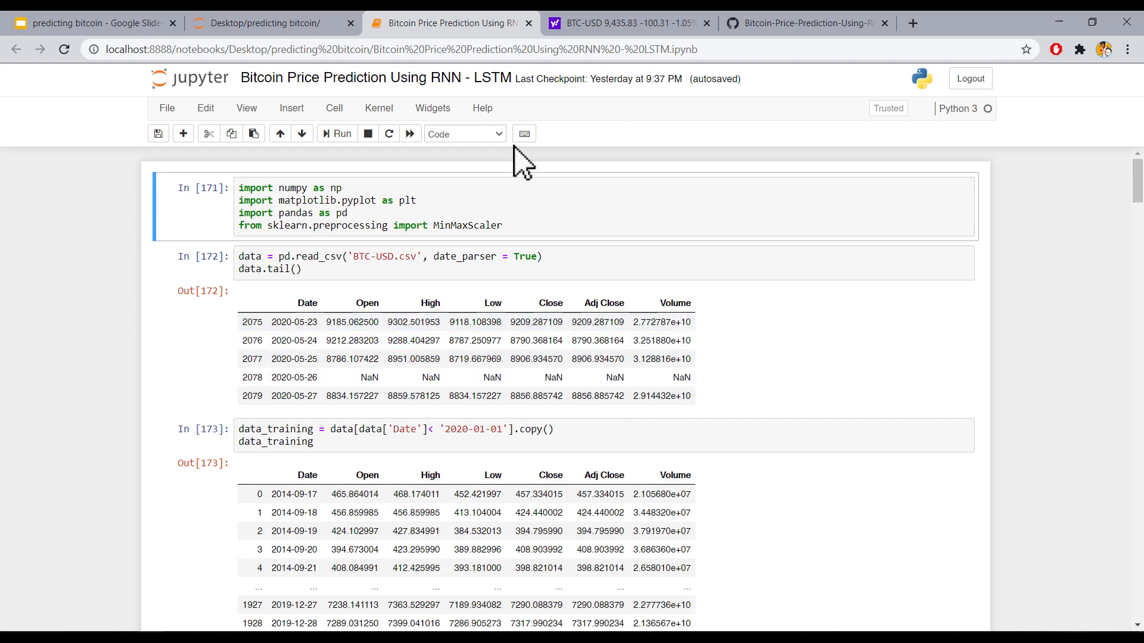
pyautogui.click(802, 23)
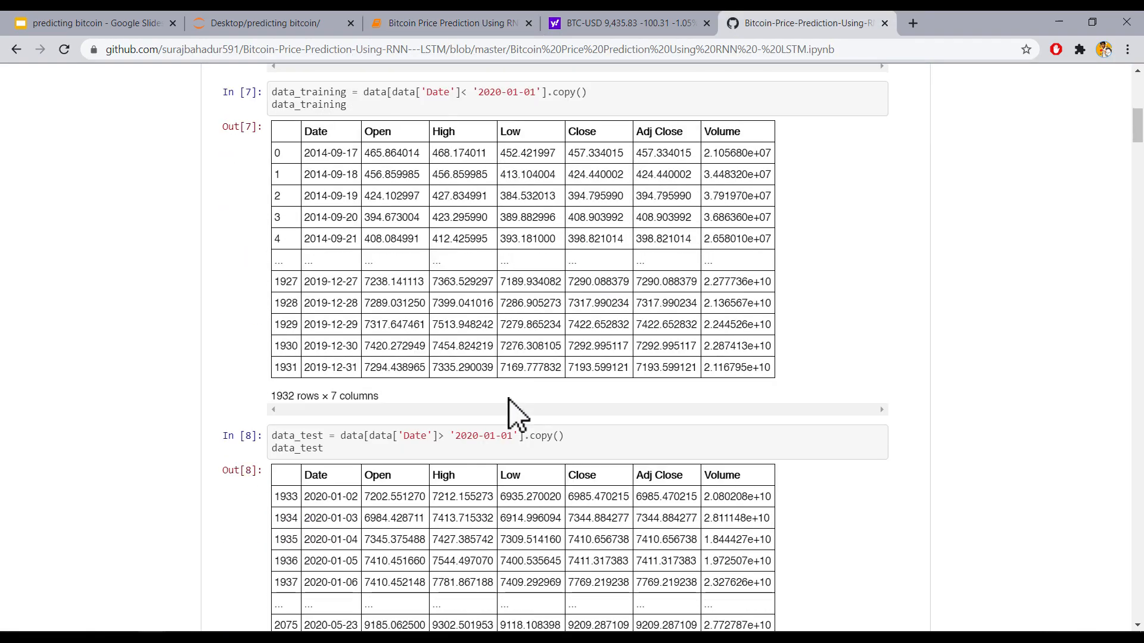
pyautogui.click(445, 23)
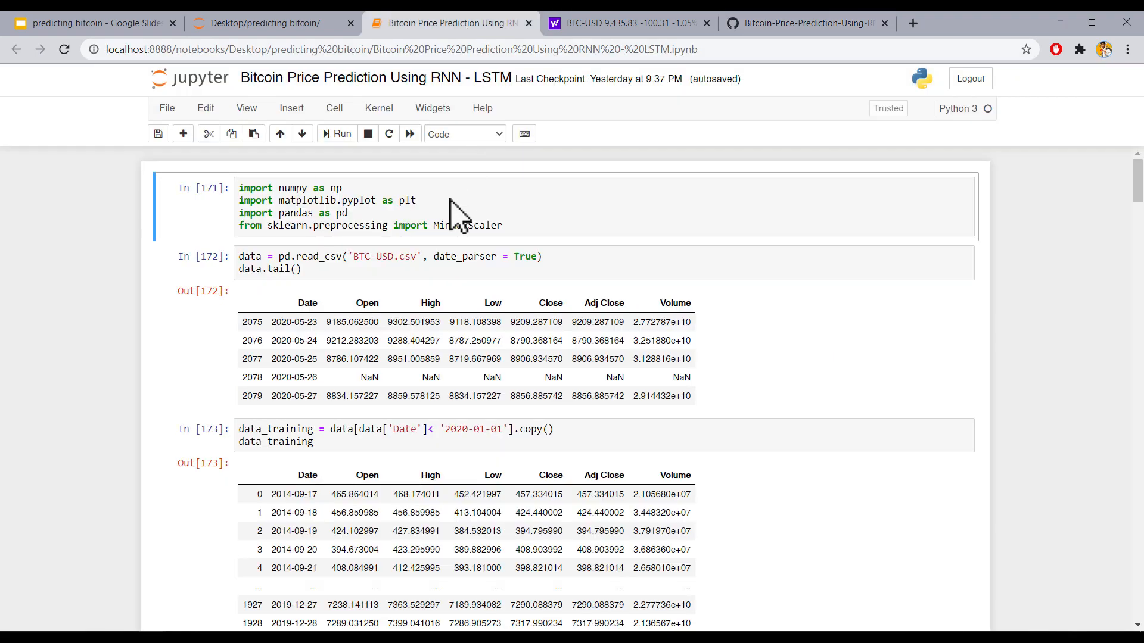
pyautogui.moveTo(351, 222)
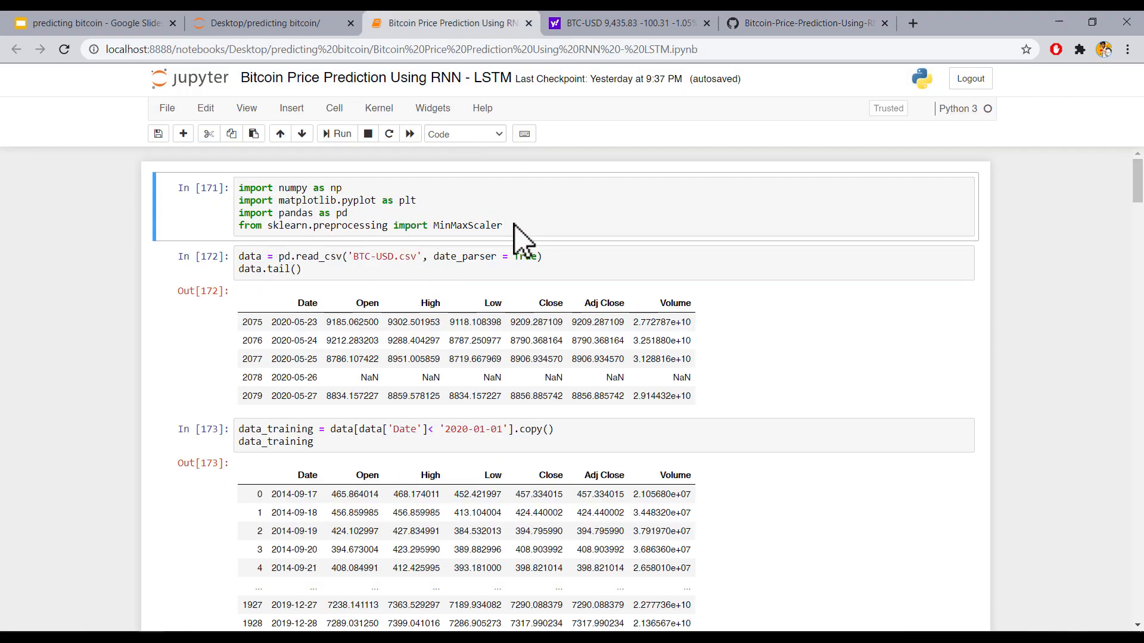
pyautogui.moveTo(357, 285)
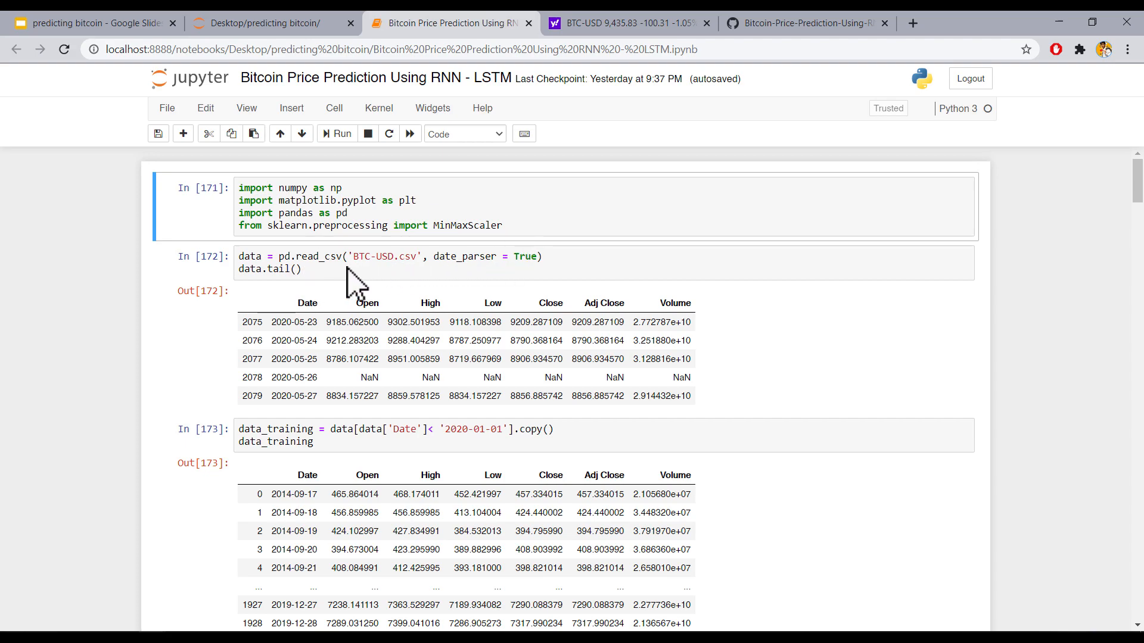
pyautogui.moveTo(501, 283)
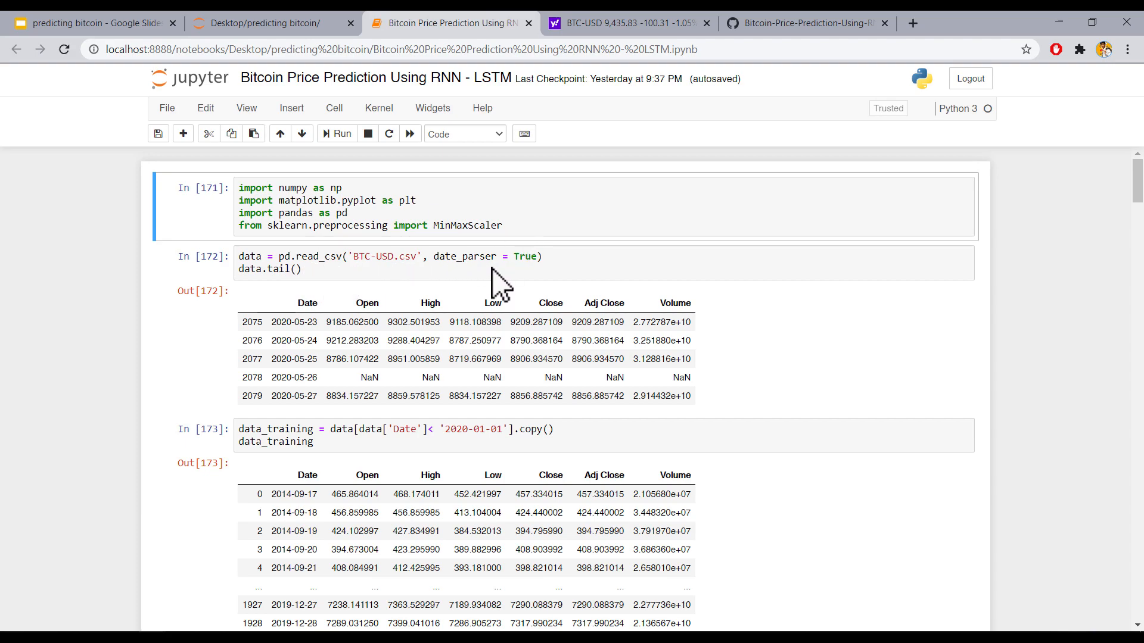
pyautogui.moveTo(430, 283)
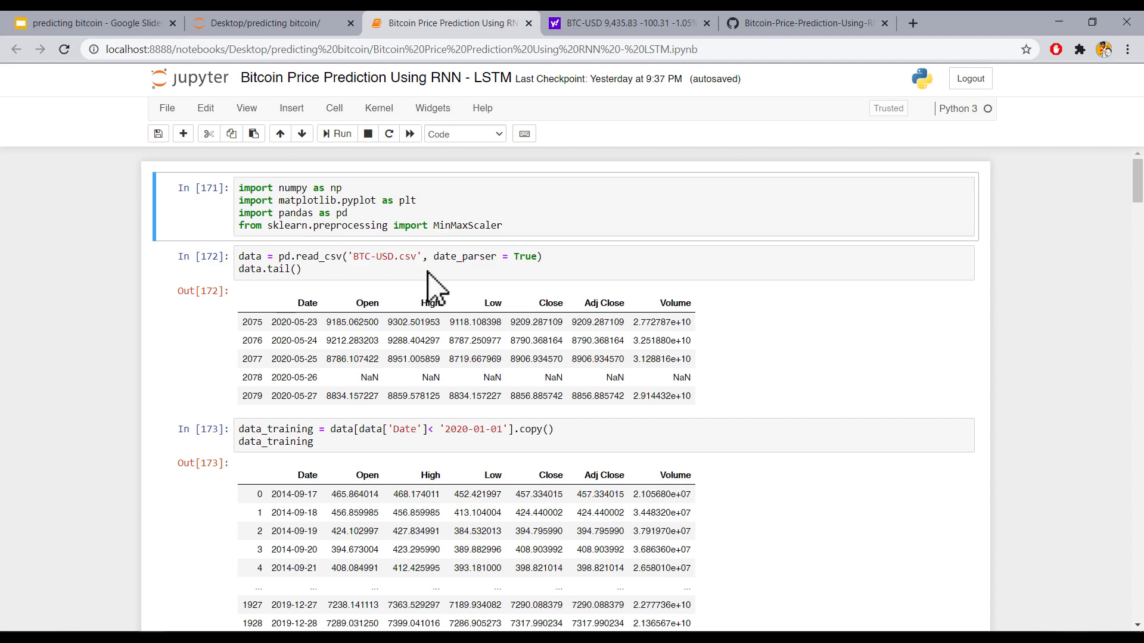
pyautogui.click(624, 22)
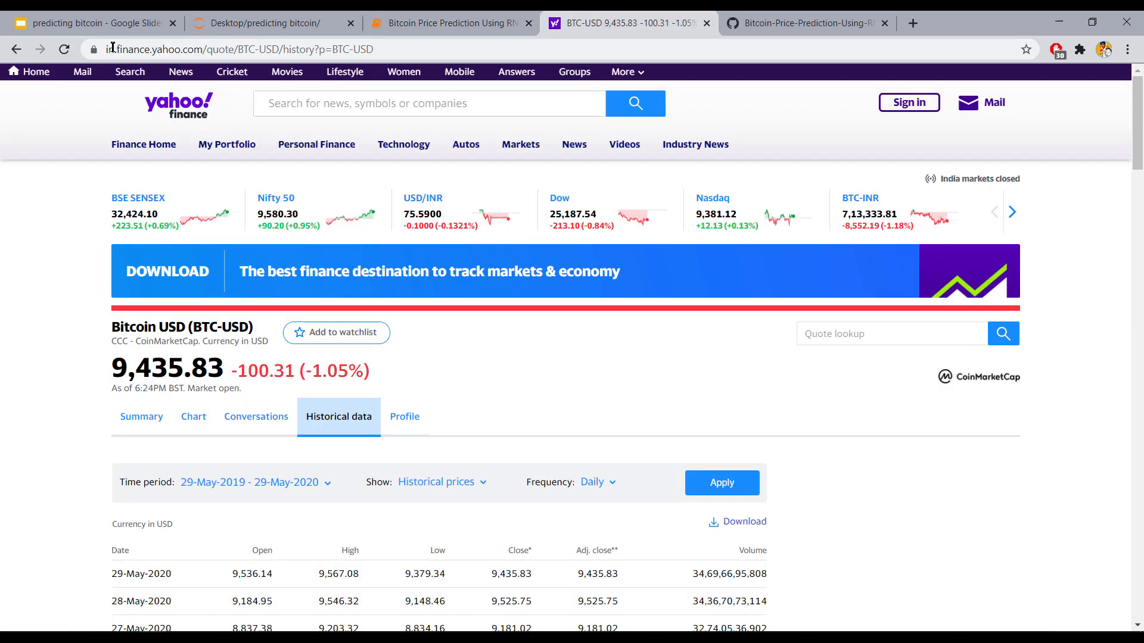
# Set the BTC-USD time period to Max (from 17-Sep-2014) and download the CSV
pyautogui.scroll(-3)
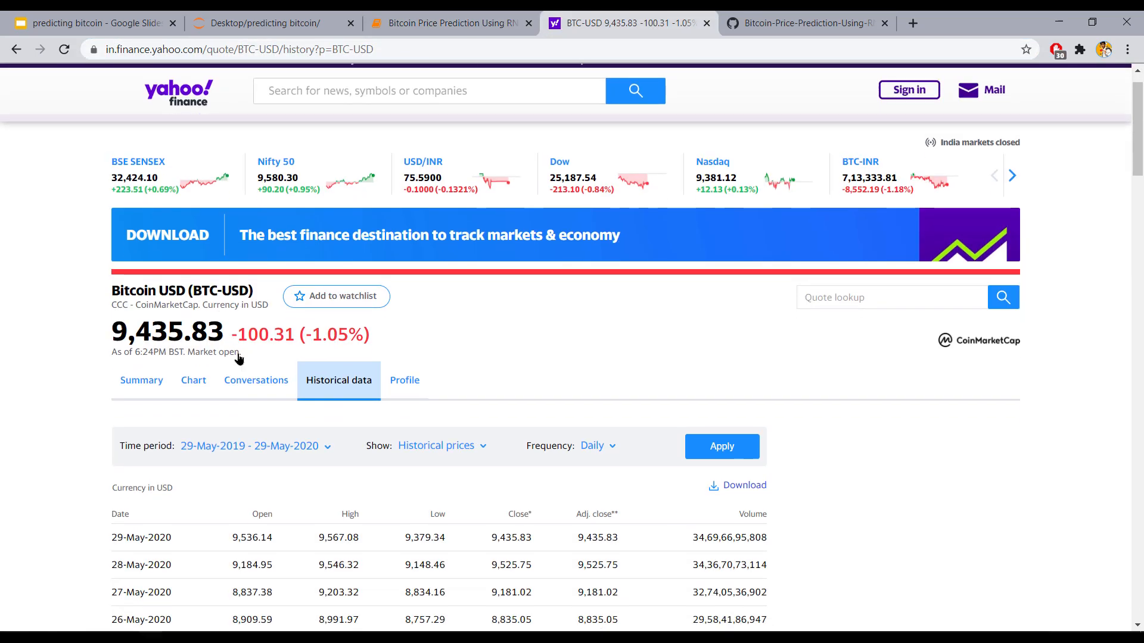
pyautogui.scroll(-3)
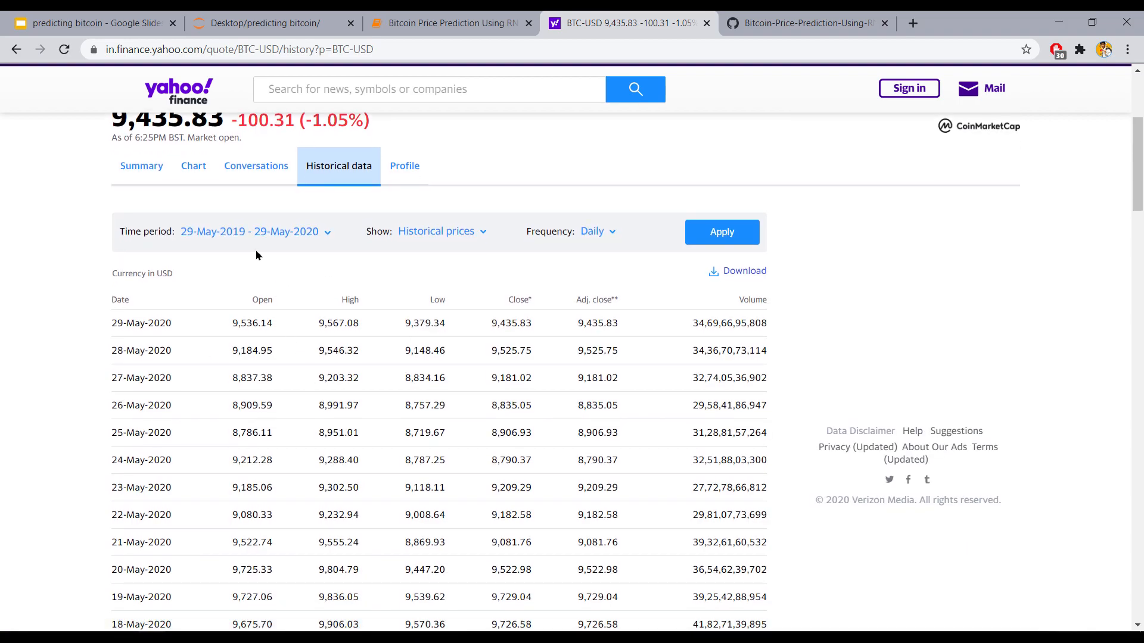
pyautogui.moveTo(262, 240)
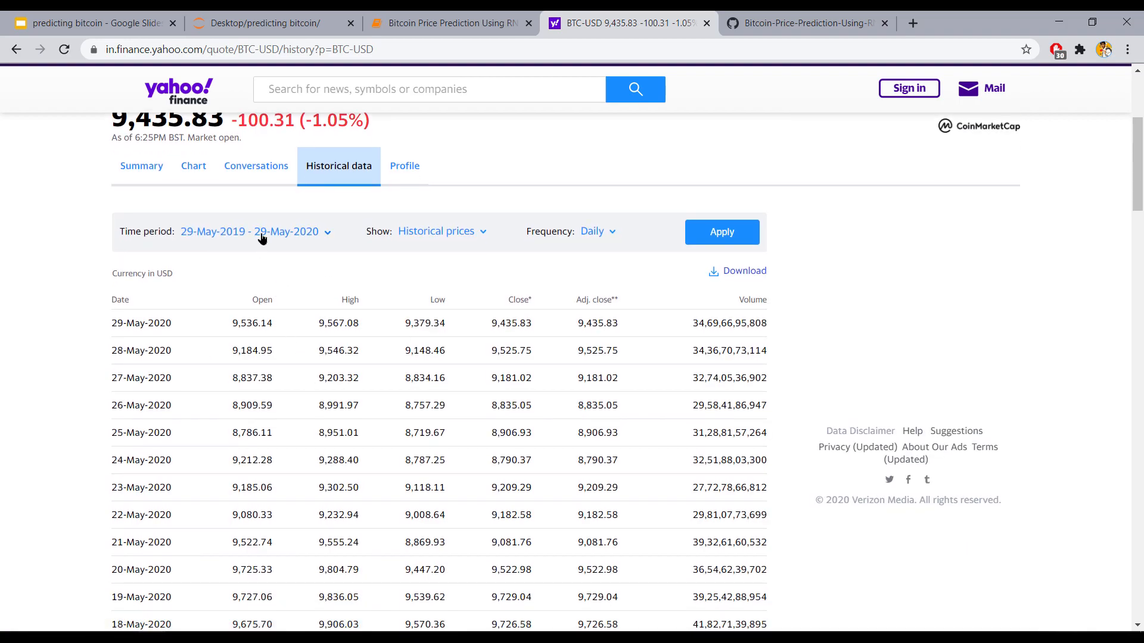
pyautogui.moveTo(272, 241)
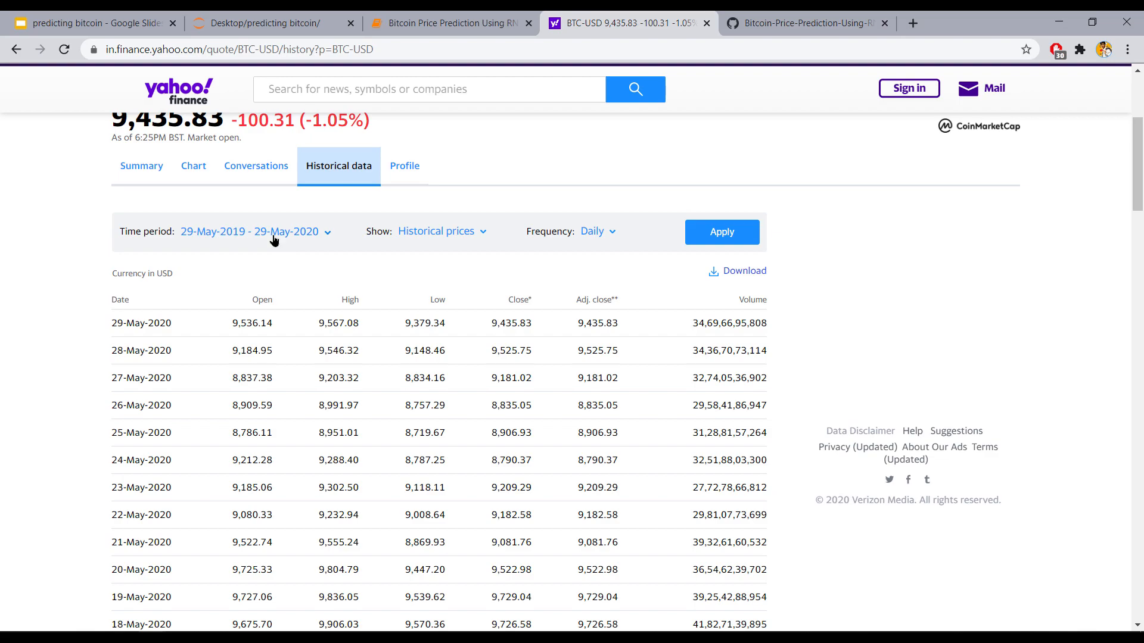
pyautogui.click(253, 231)
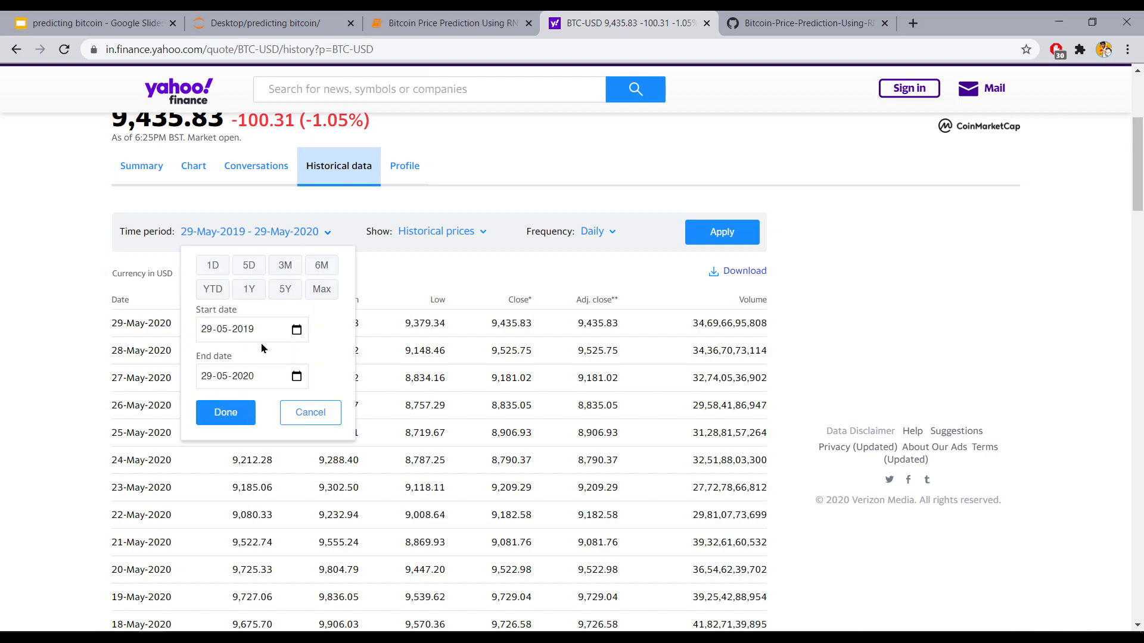
pyautogui.click(320, 289)
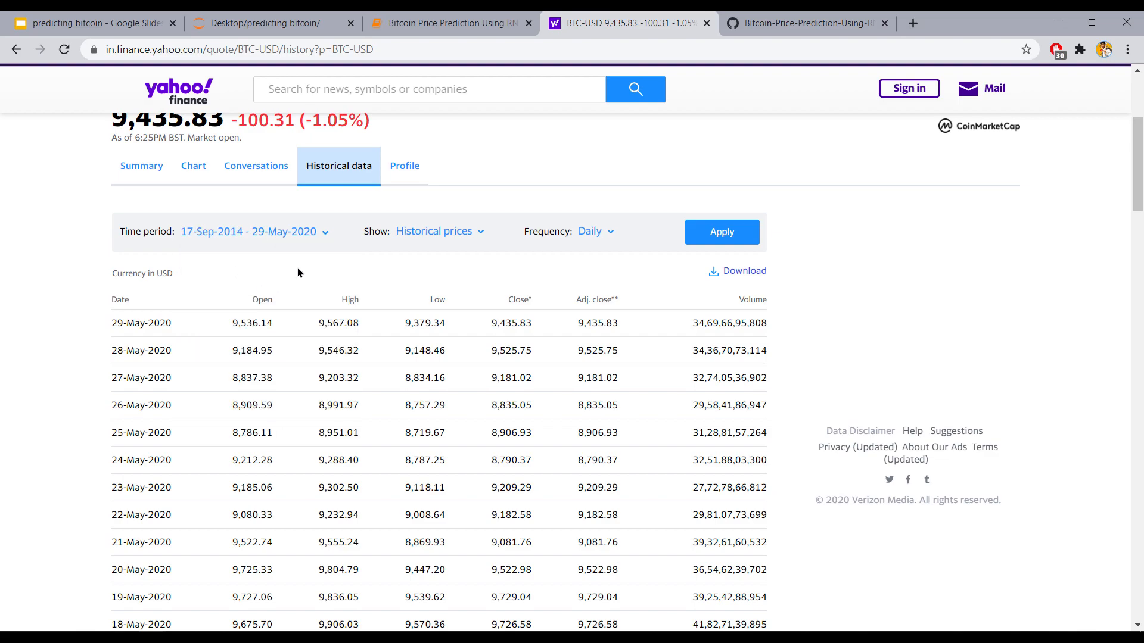
pyautogui.scroll(3)
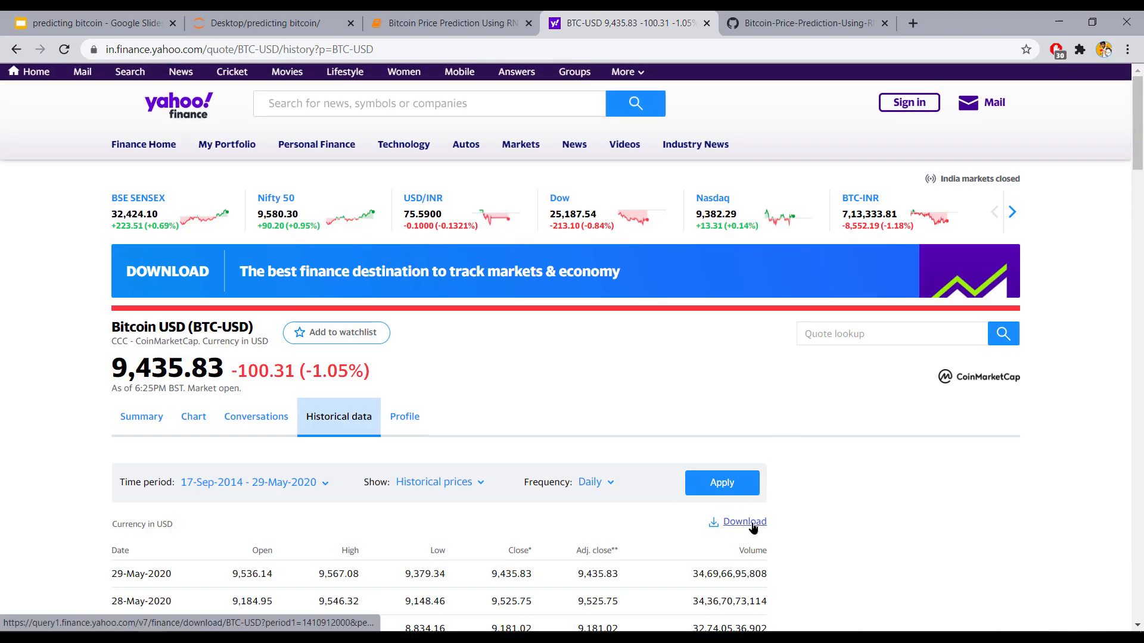
pyautogui.click(743, 522)
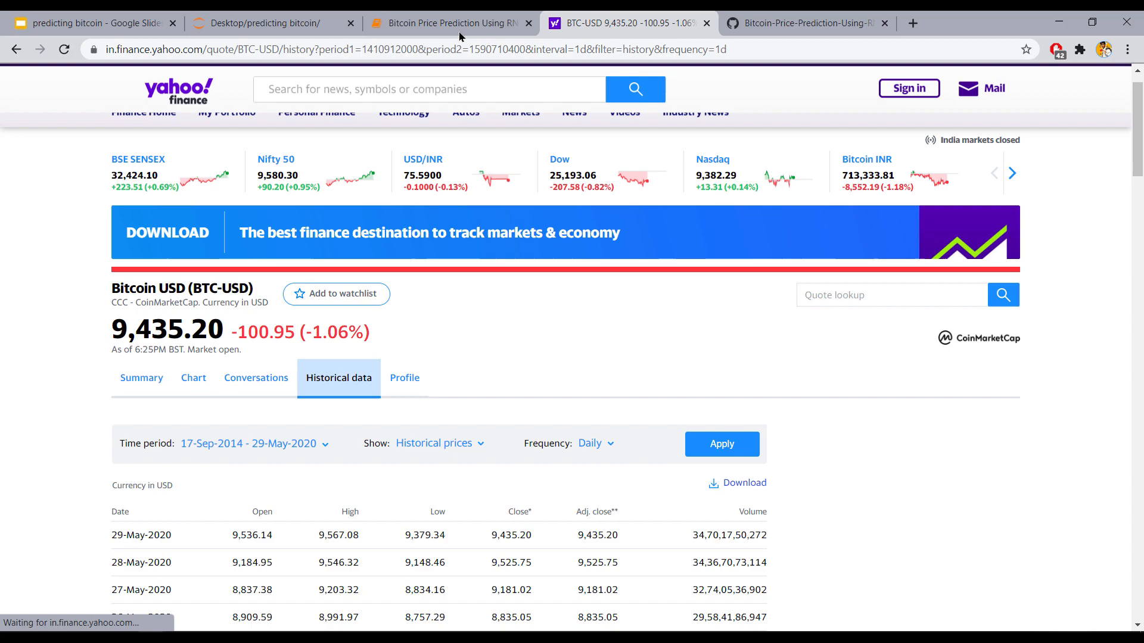
pyautogui.click(448, 23)
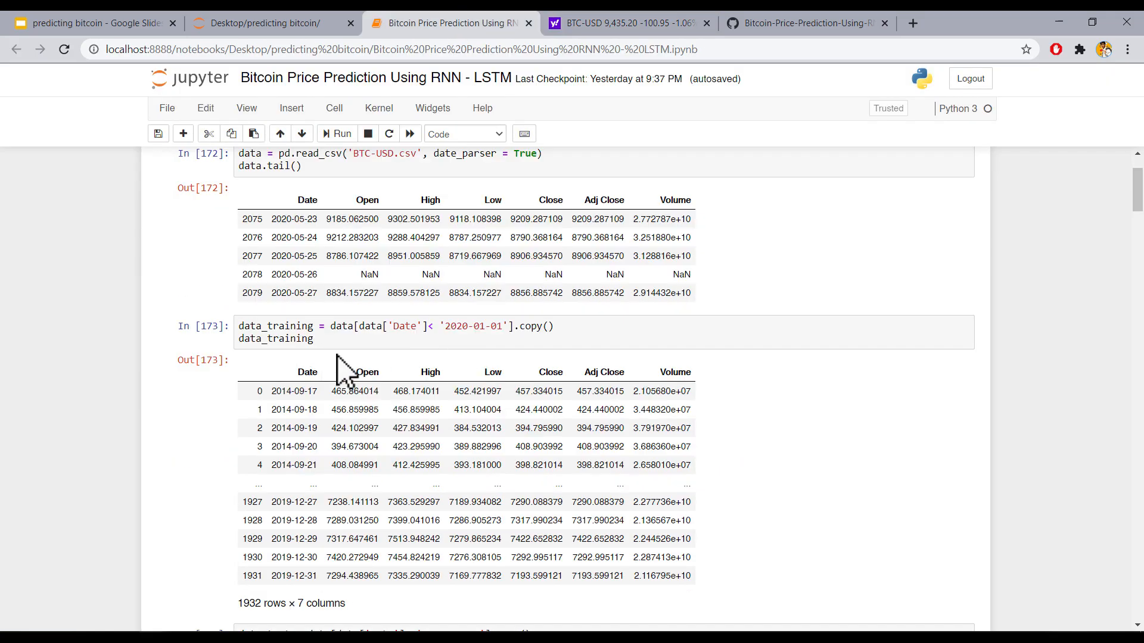
pyautogui.moveTo(356, 357)
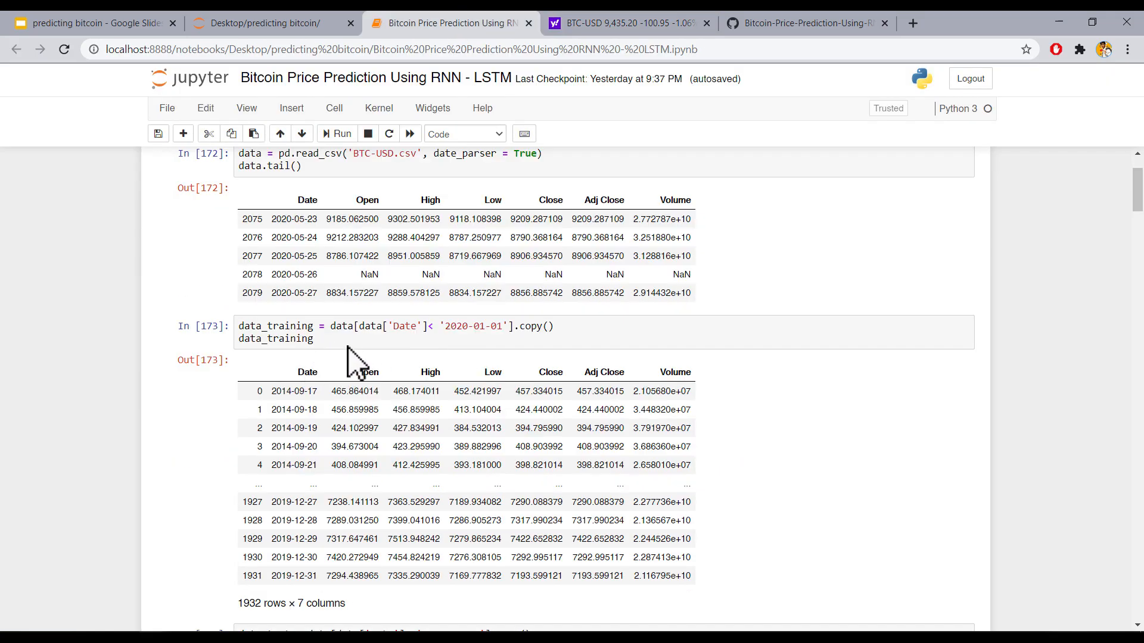
pyautogui.moveTo(292, 349)
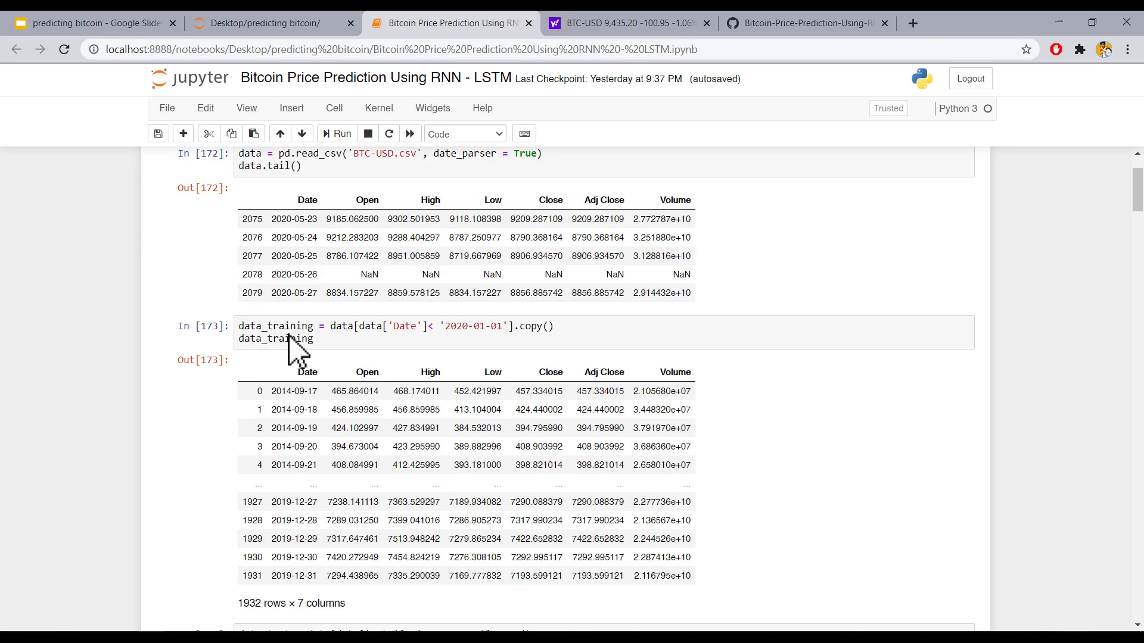
pyautogui.click(498, 339)
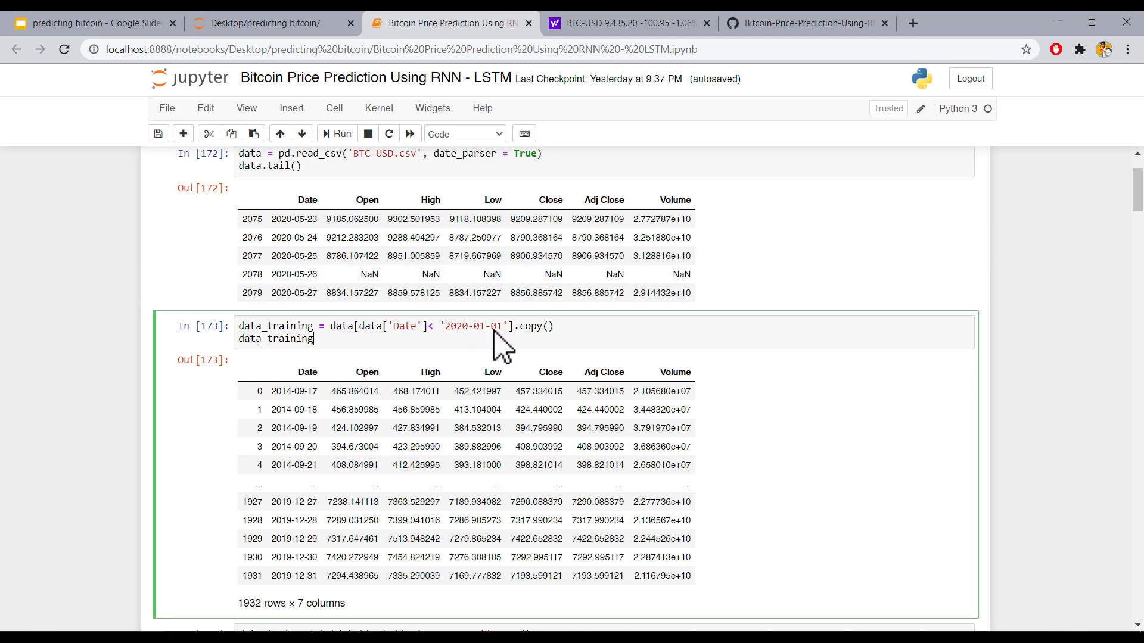
pyautogui.scroll(-3)
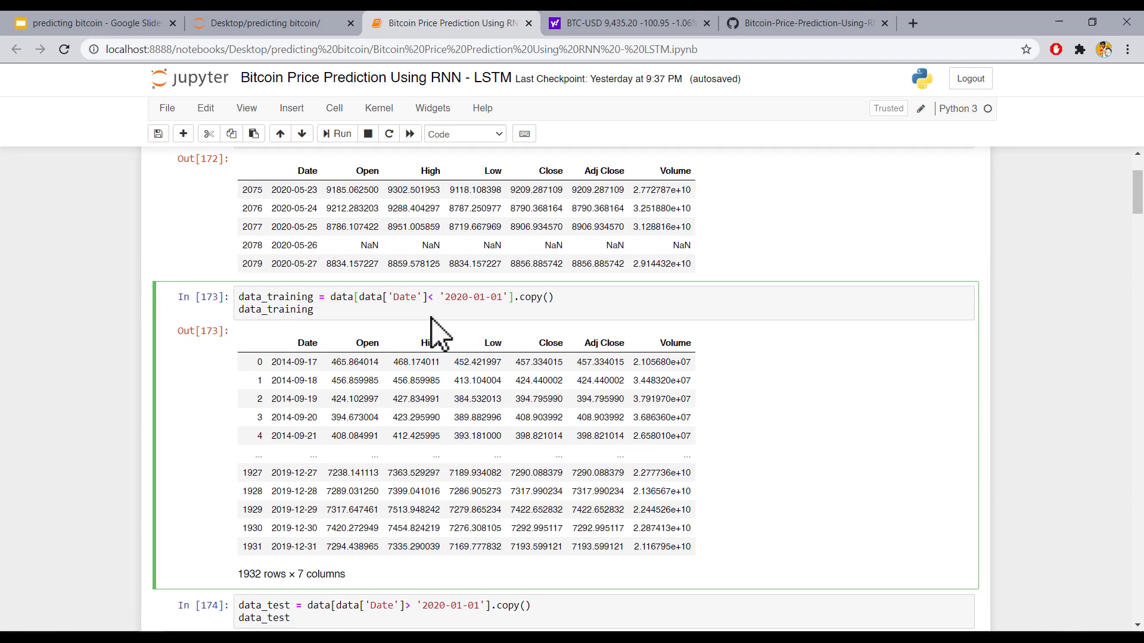
pyautogui.scroll(-3)
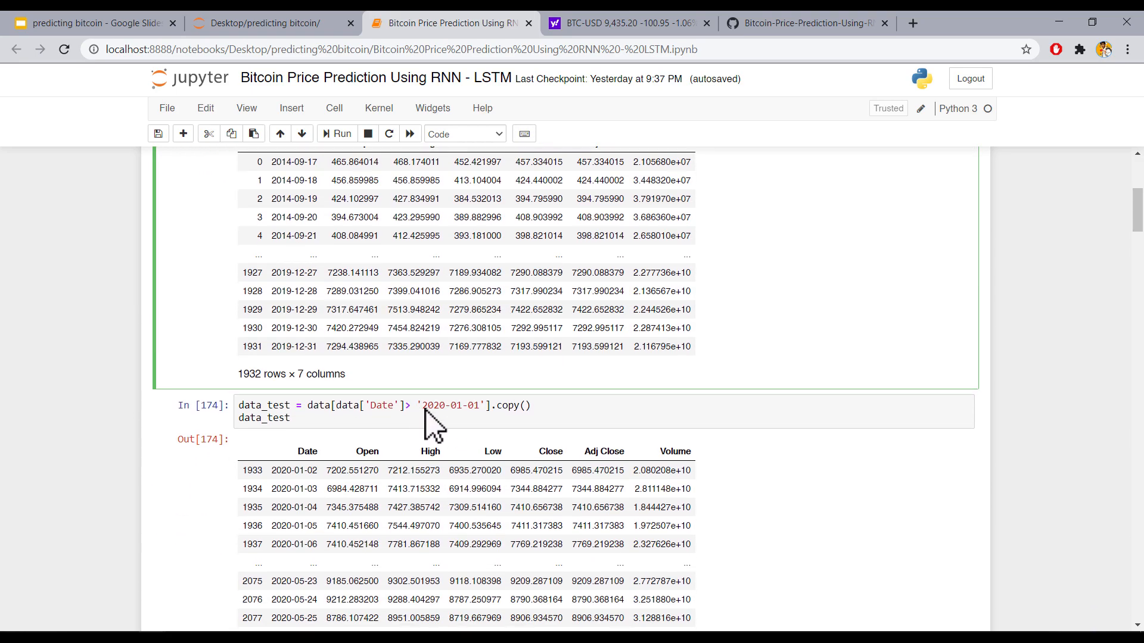
pyautogui.scroll(-3)
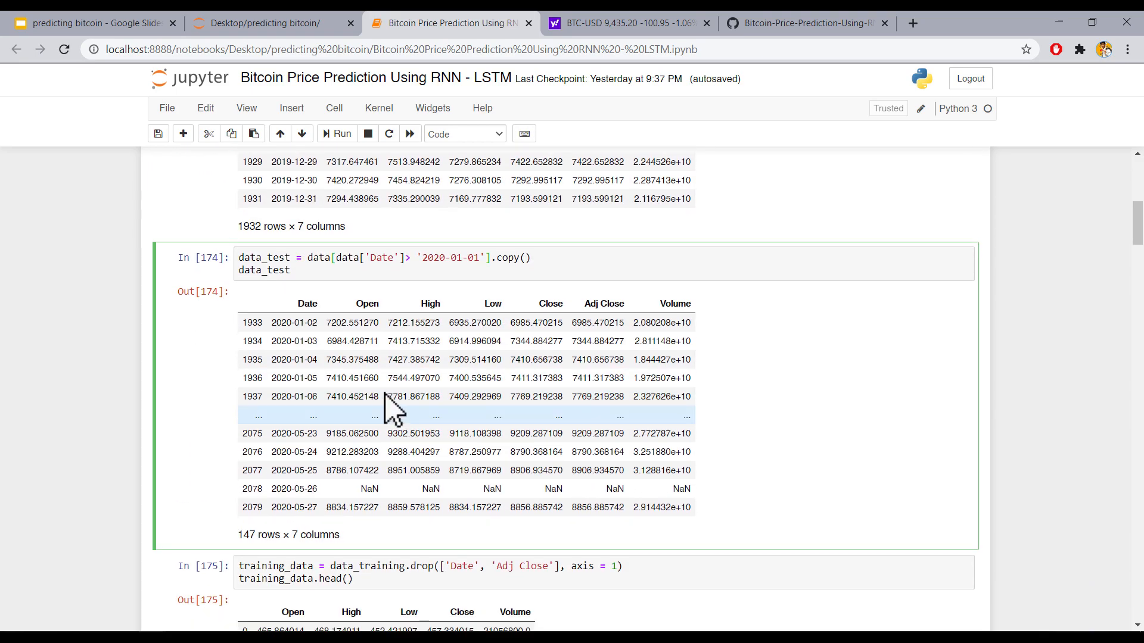
pyautogui.scroll(-3)
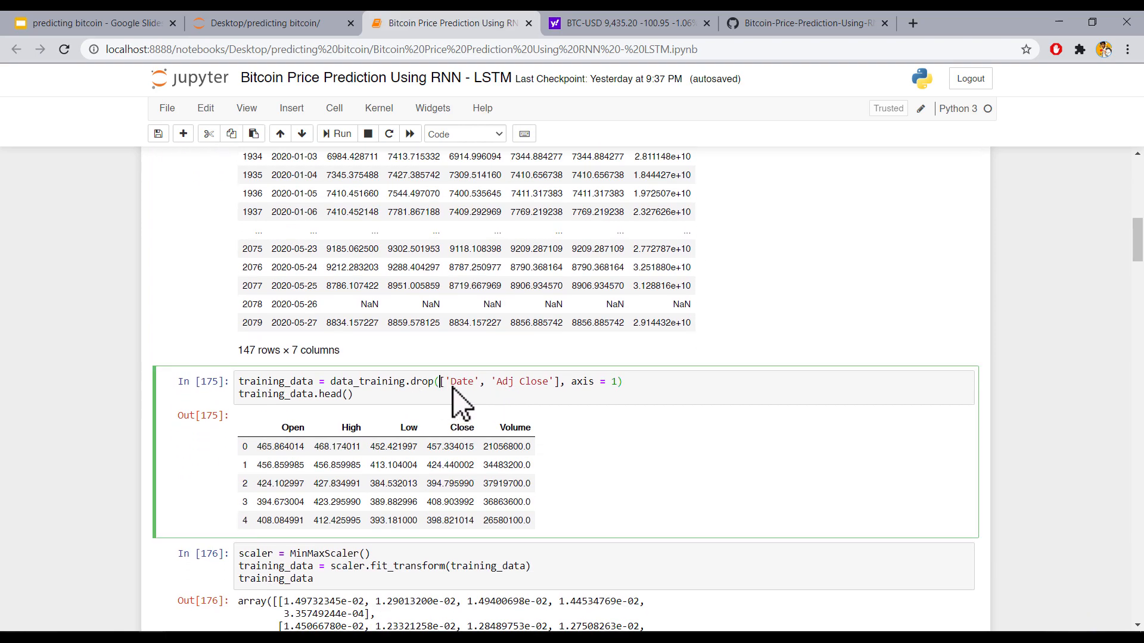
pyautogui.scroll(-3)
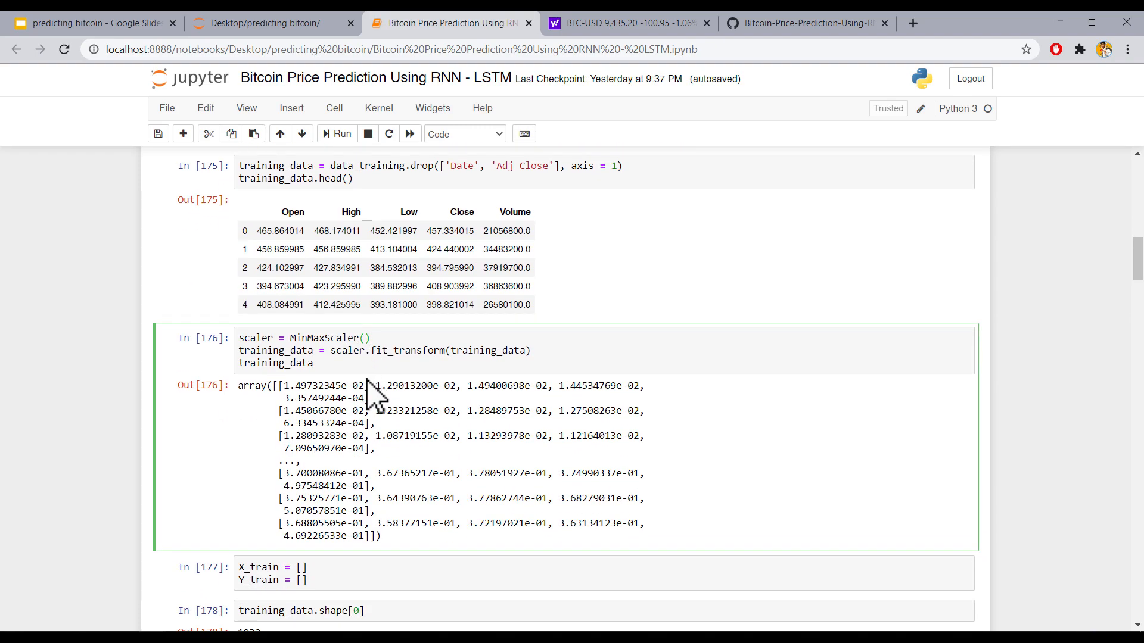
pyautogui.moveTo(364, 363)
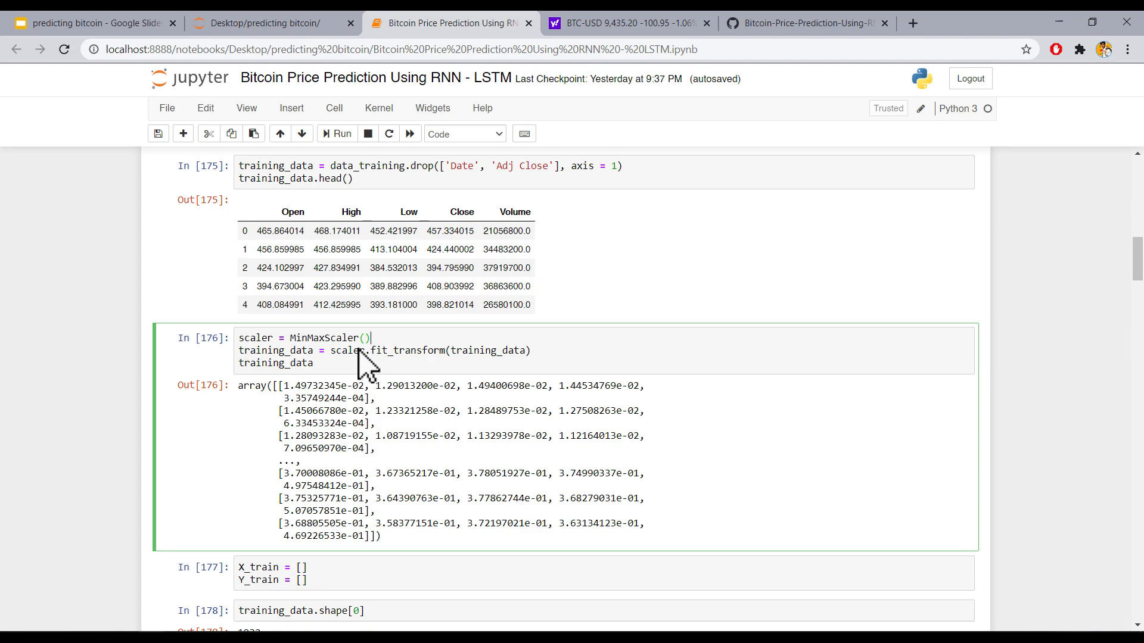
pyautogui.scroll(-3)
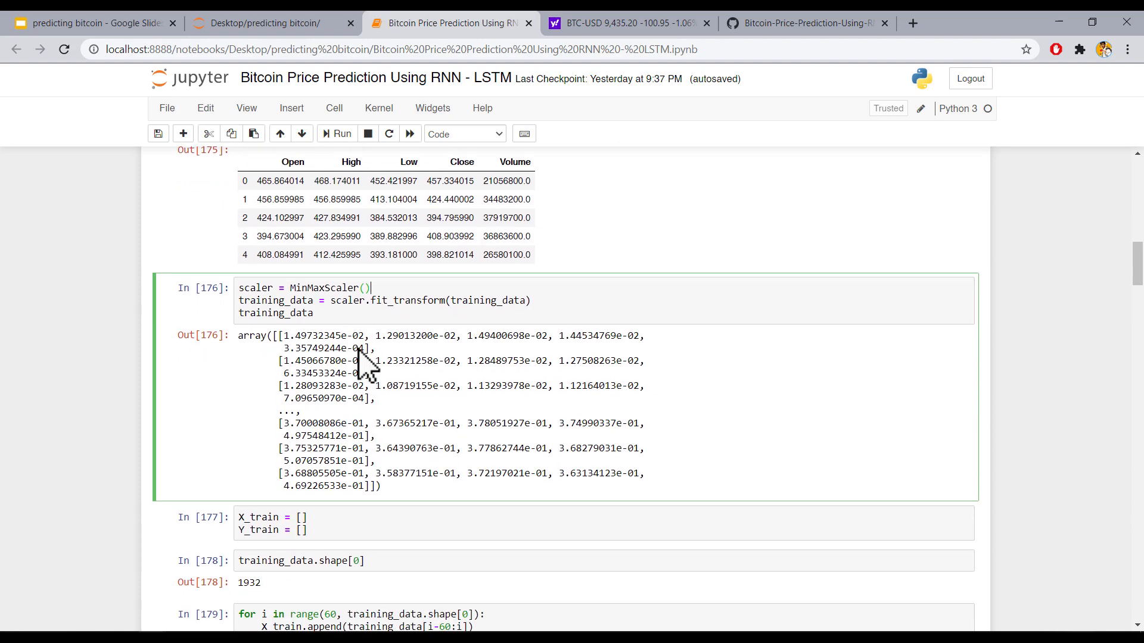
pyautogui.scroll(-3)
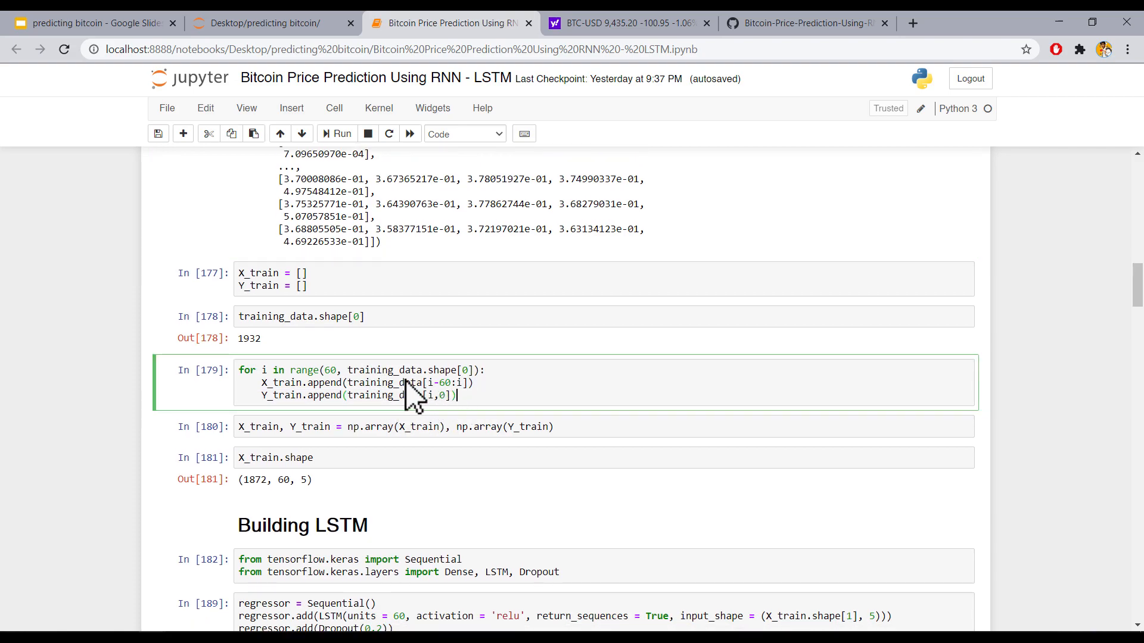
pyautogui.scroll(-3)
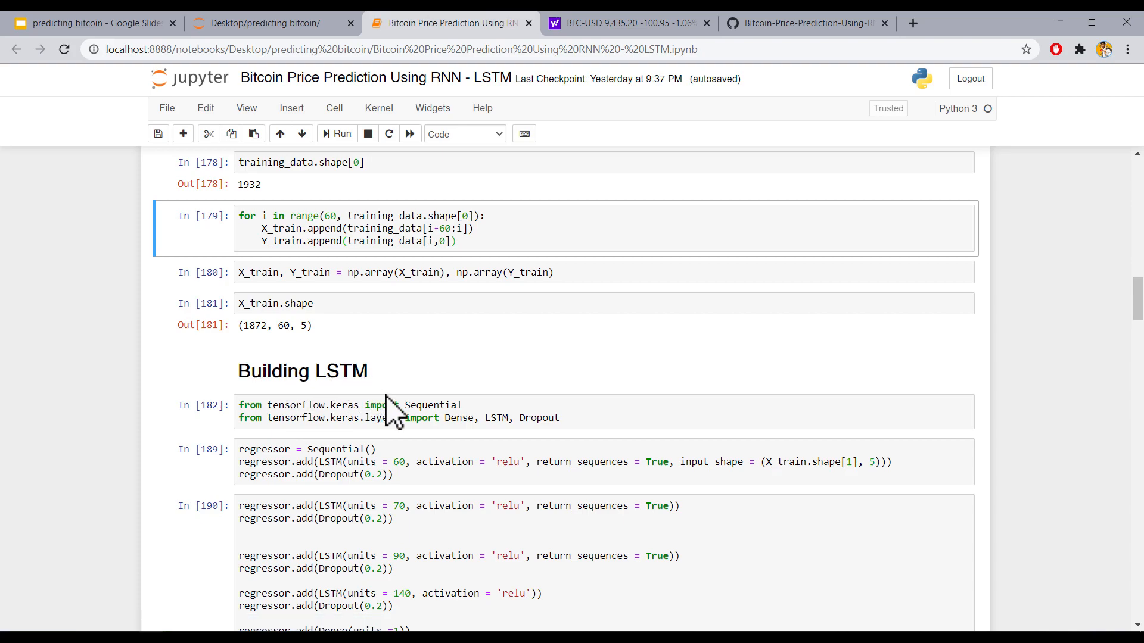
pyautogui.scroll(-3)
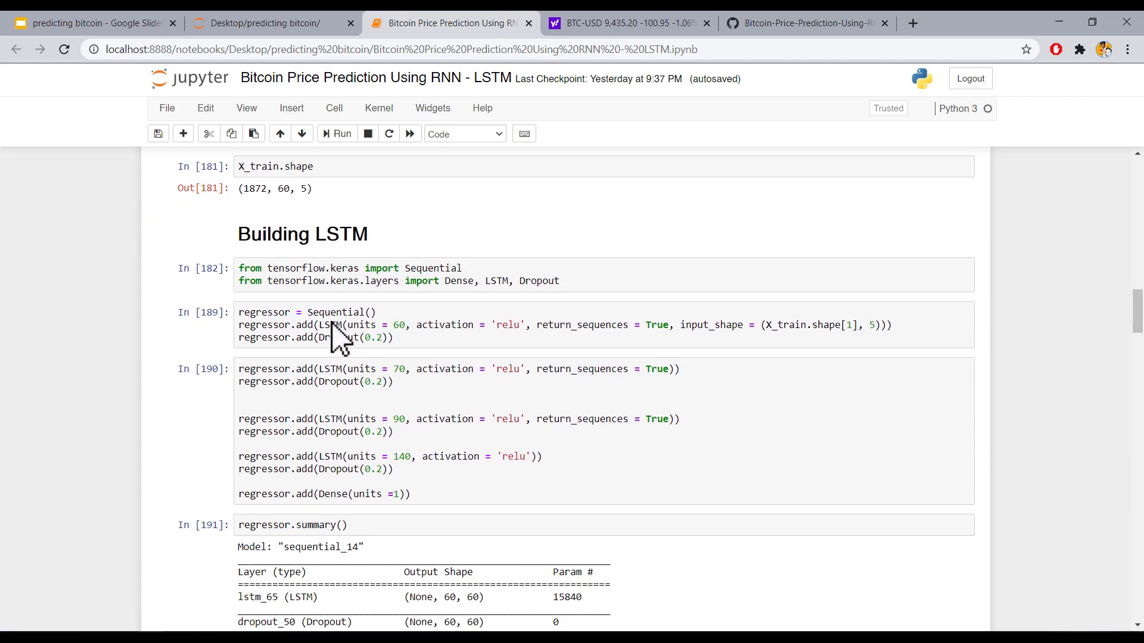
pyautogui.click(397, 325)
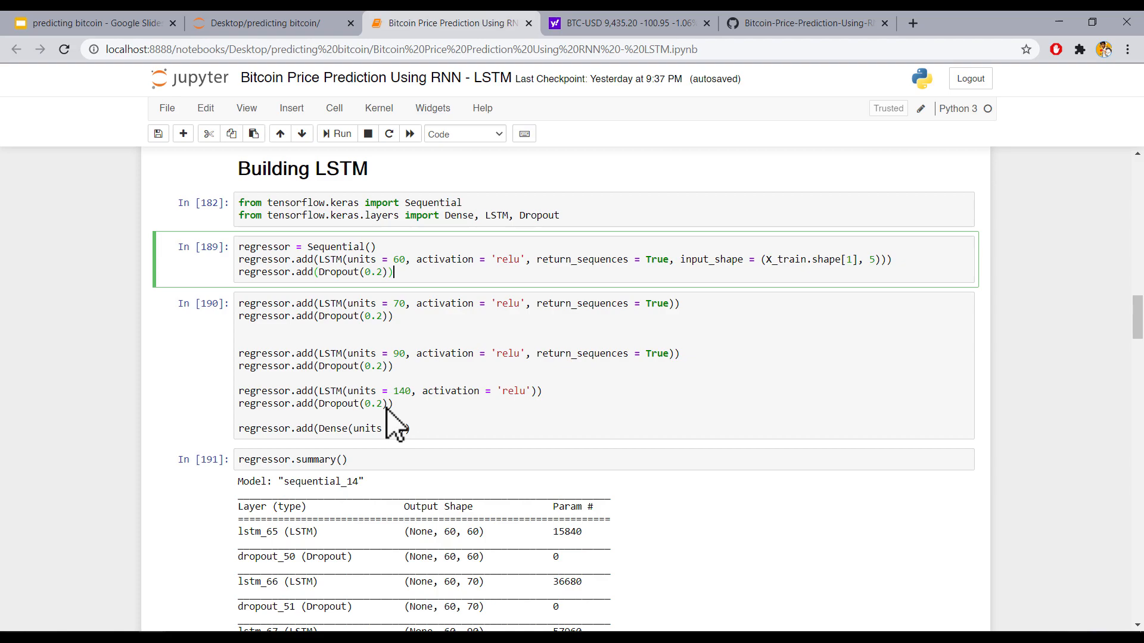
pyautogui.scroll(-3)
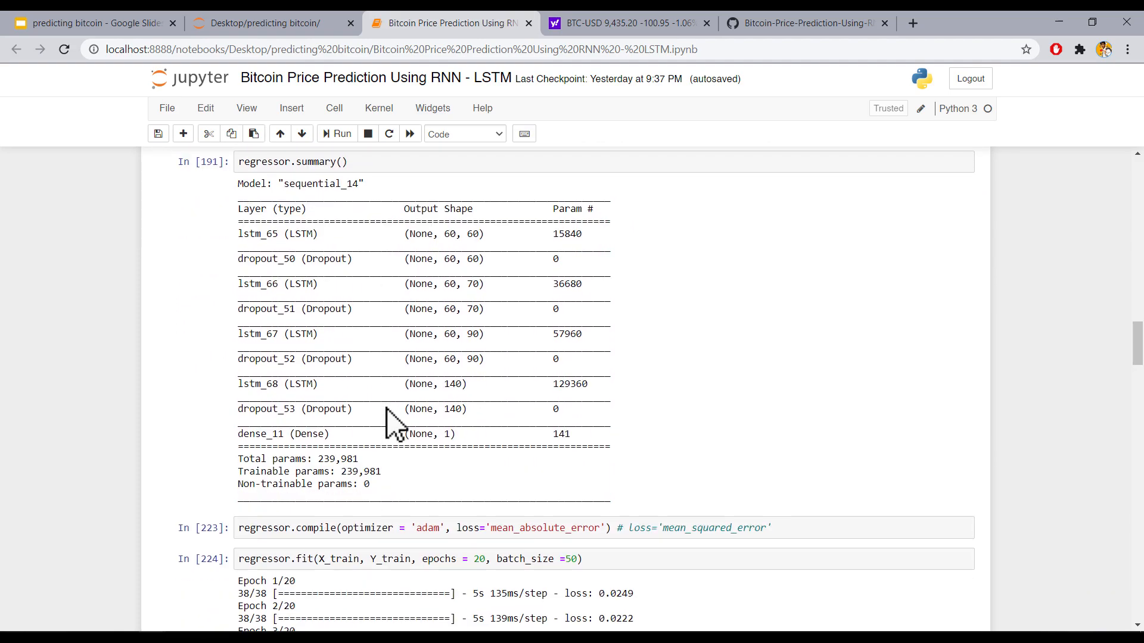
# Scroll past the model compile cell and training epochs to the real-versus-predicted price chart
pyautogui.scroll(-3)
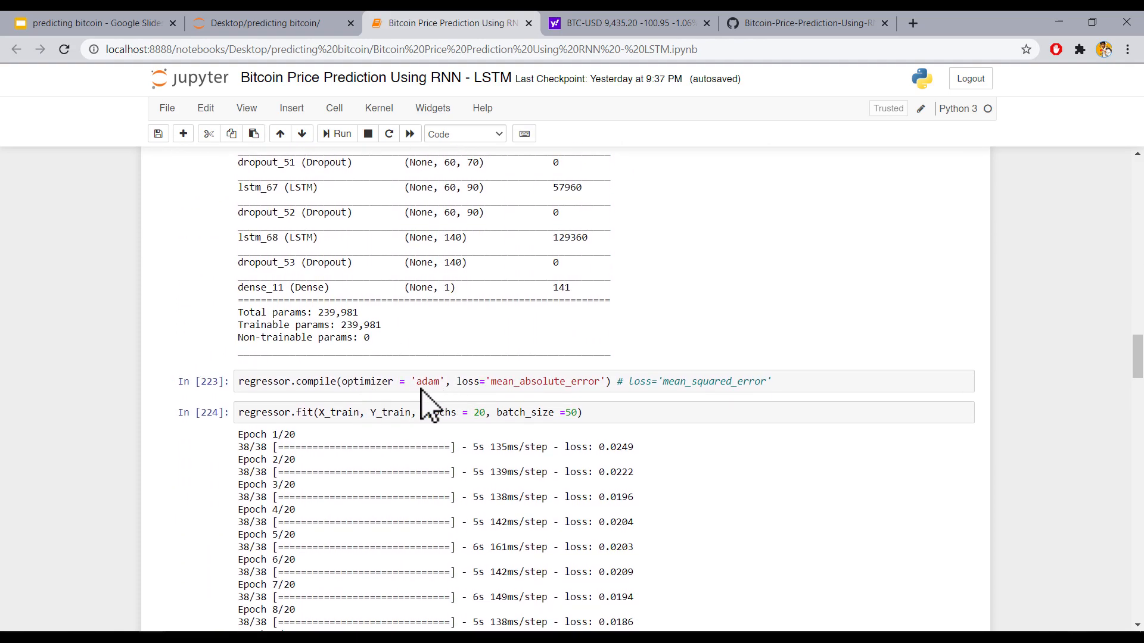
pyautogui.click(496, 381)
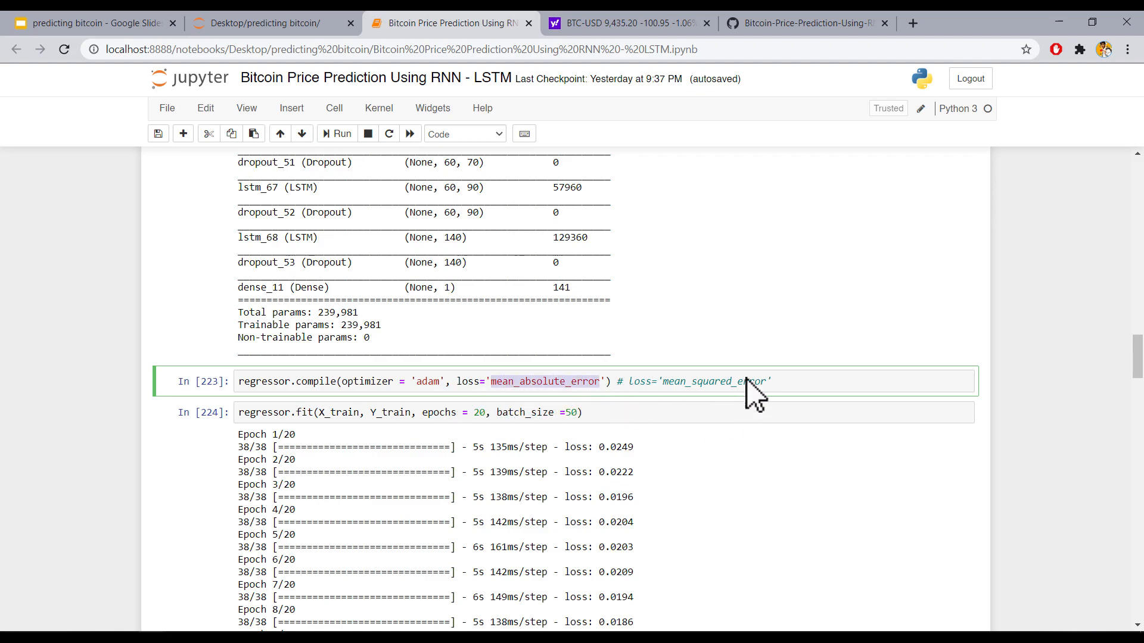
pyautogui.moveTo(671, 380)
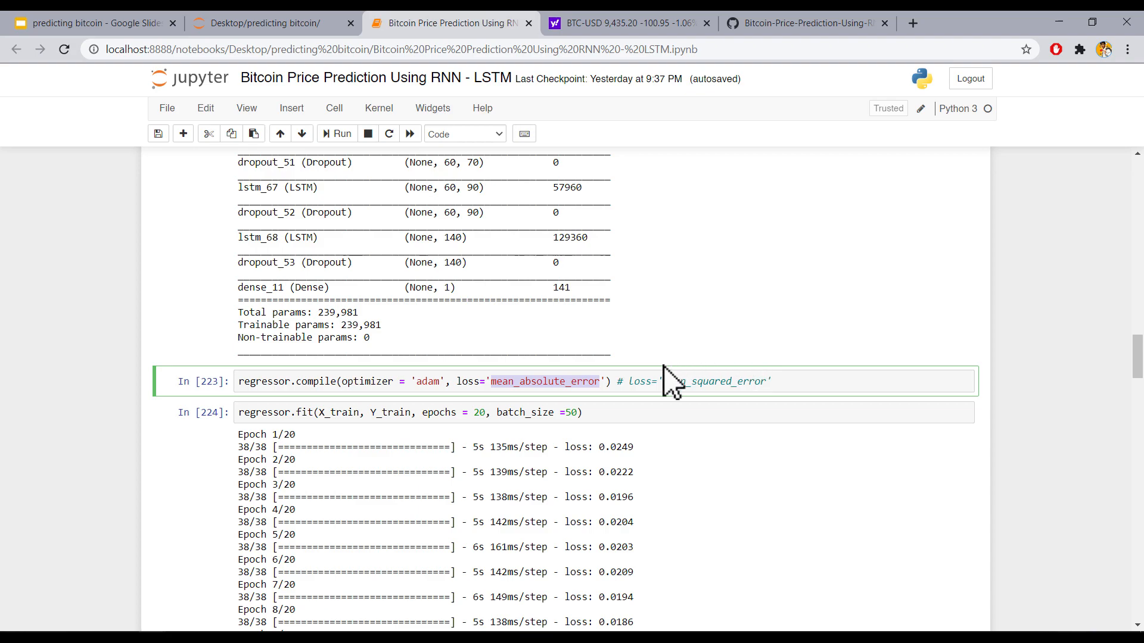
pyautogui.scroll(-3)
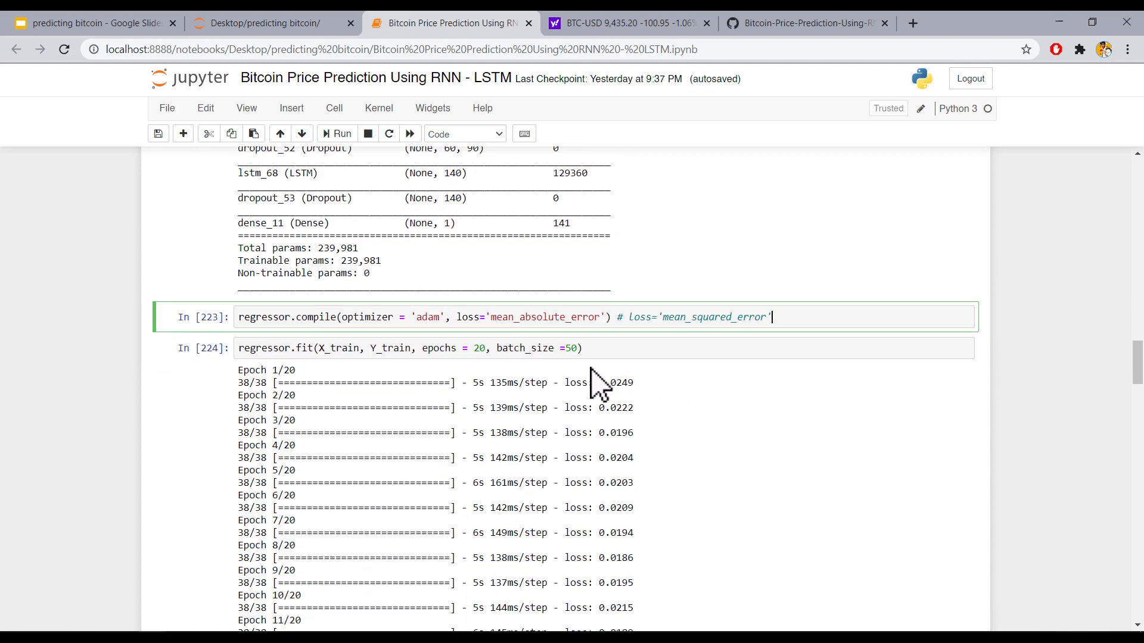
pyautogui.scroll(-3)
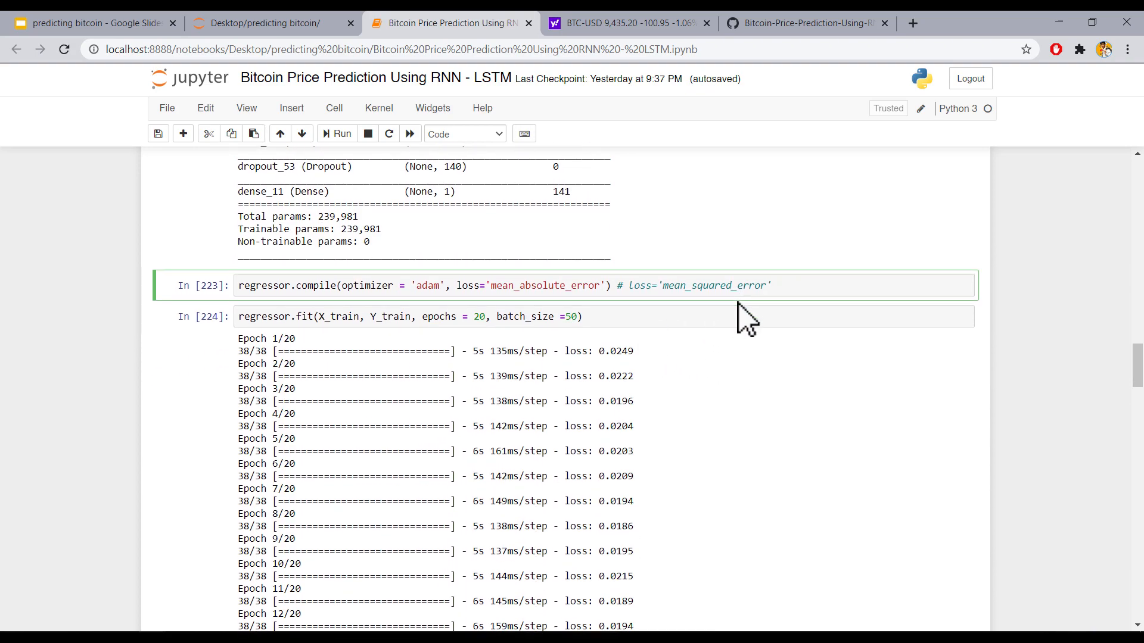
pyautogui.scroll(-3)
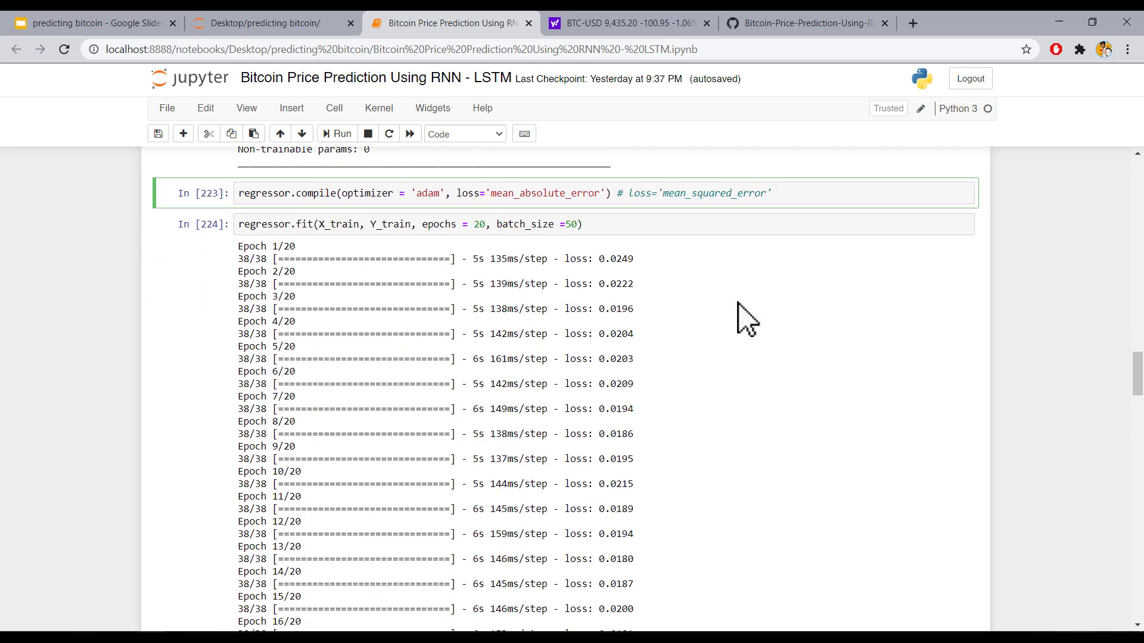
pyautogui.scroll(-3)
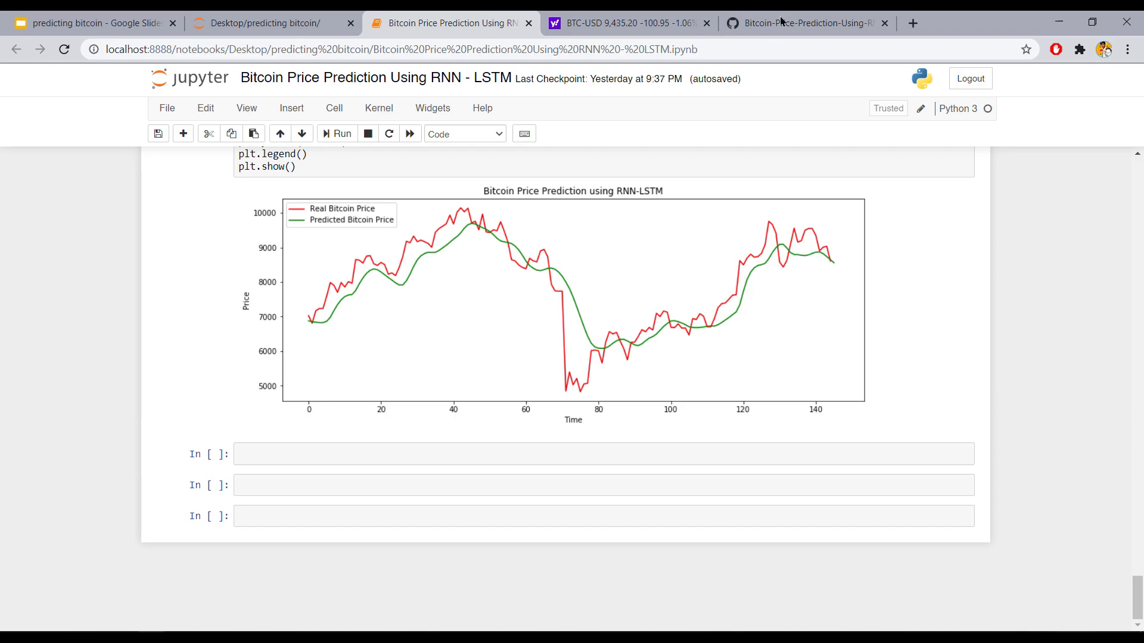
# Check the GitHub copy's plot, then scroll the local notebook back to the Test Dataset cell
pyautogui.click(802, 22)
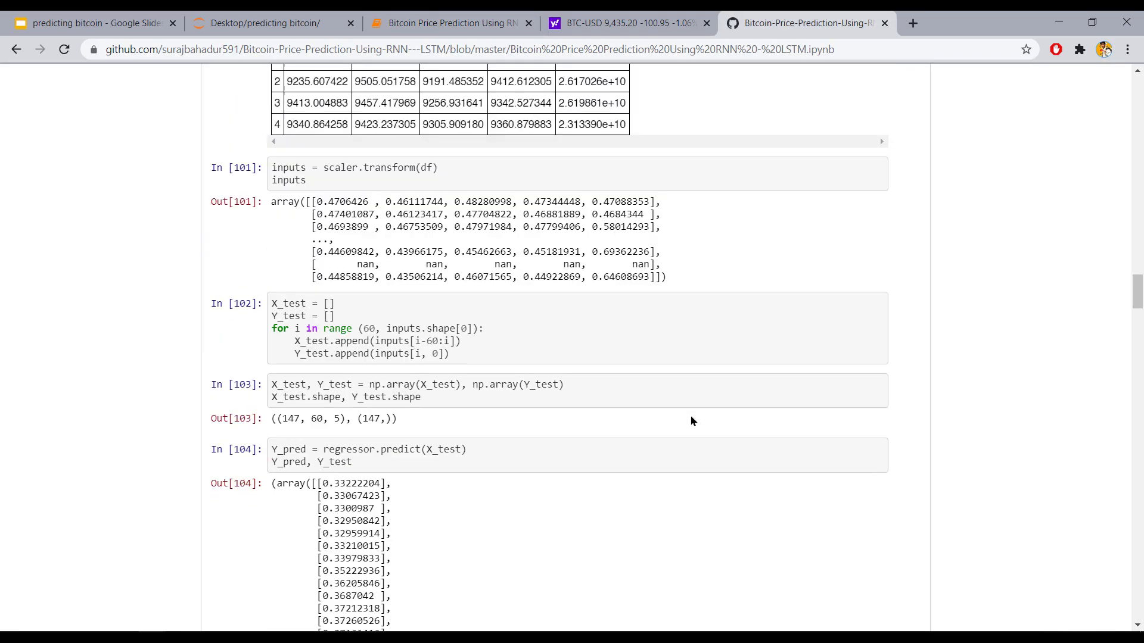
pyautogui.scroll(-3)
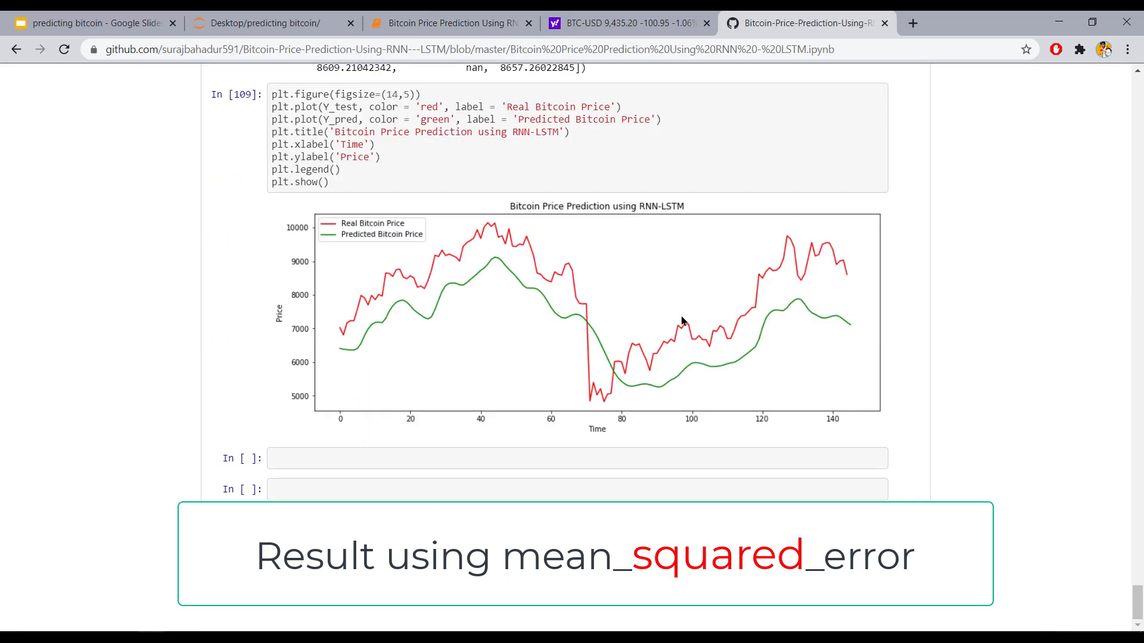
pyautogui.click(450, 22)
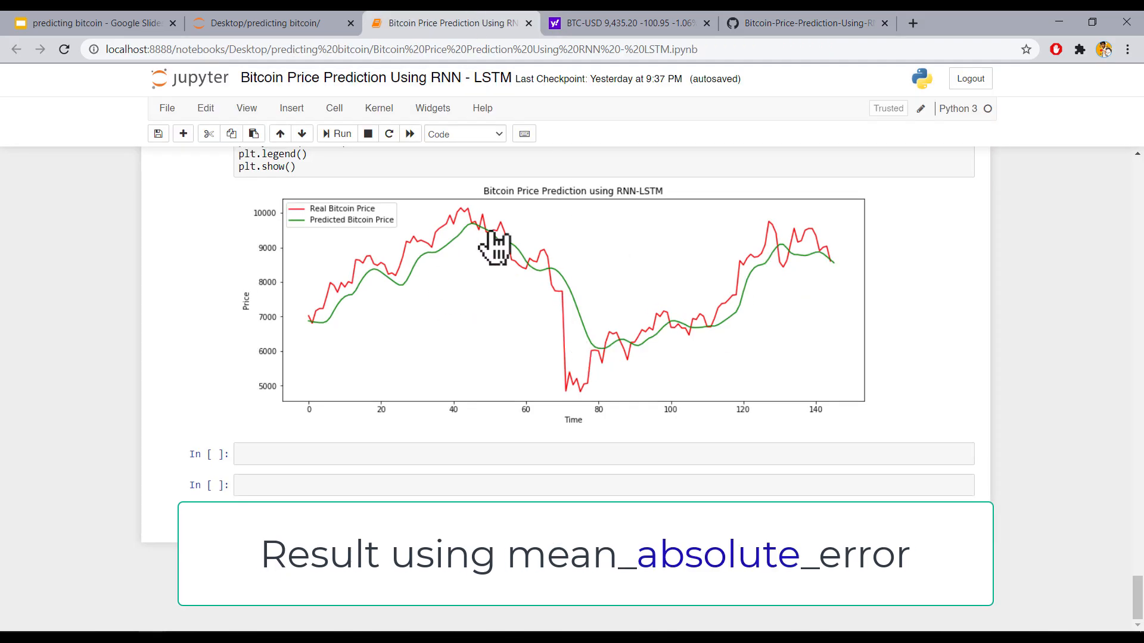
pyautogui.scroll(3)
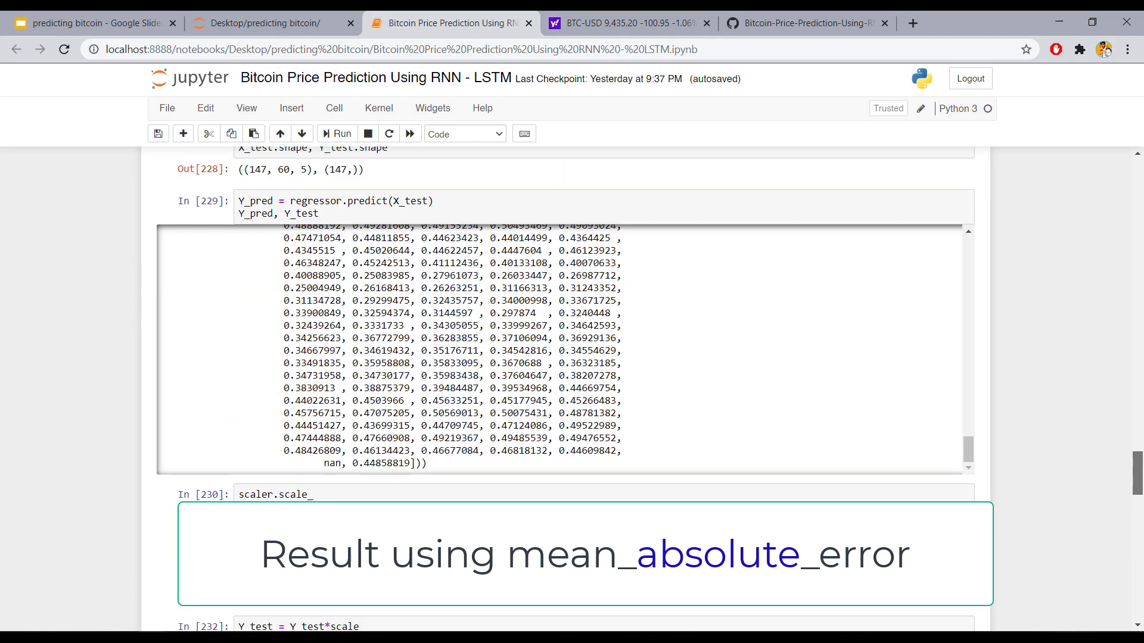
pyautogui.scroll(3)
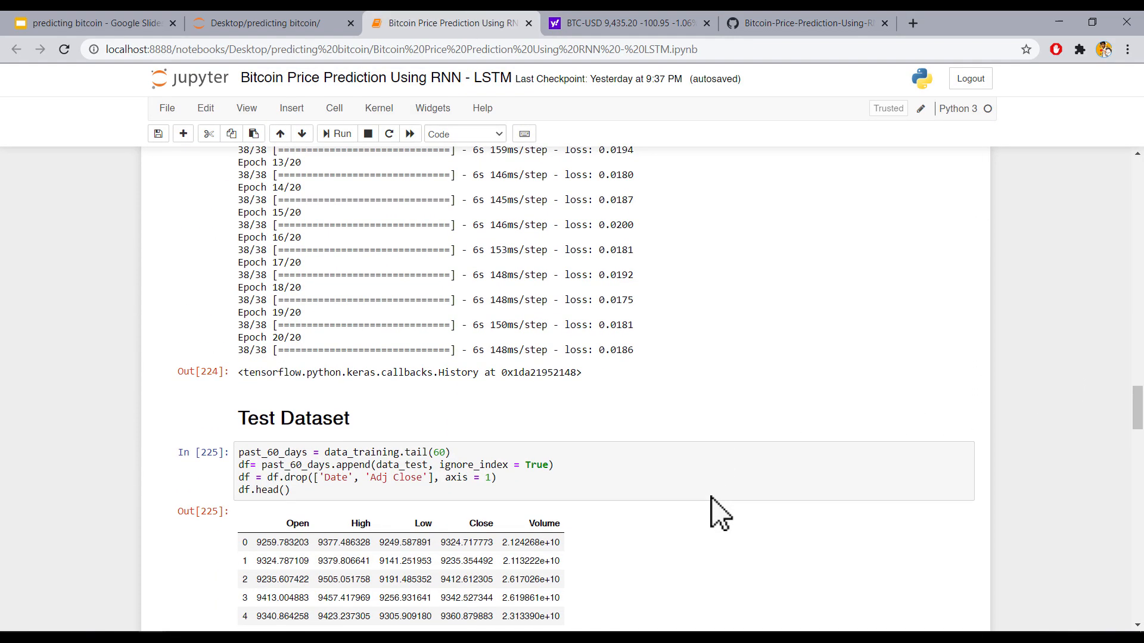
pyautogui.scroll(3)
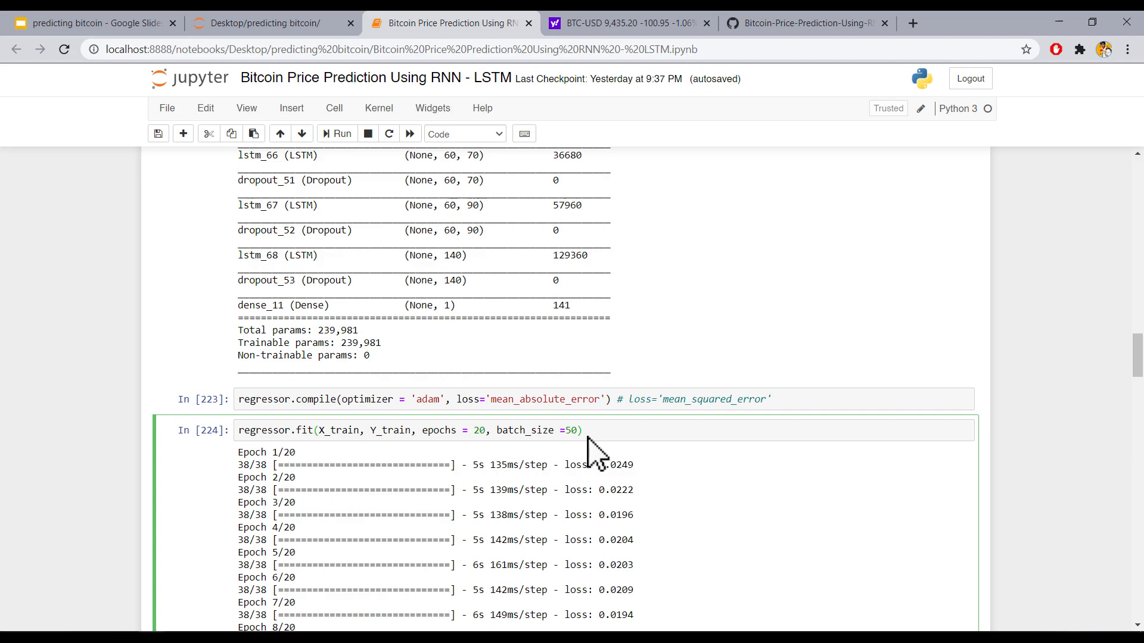
pyautogui.scroll(-3)
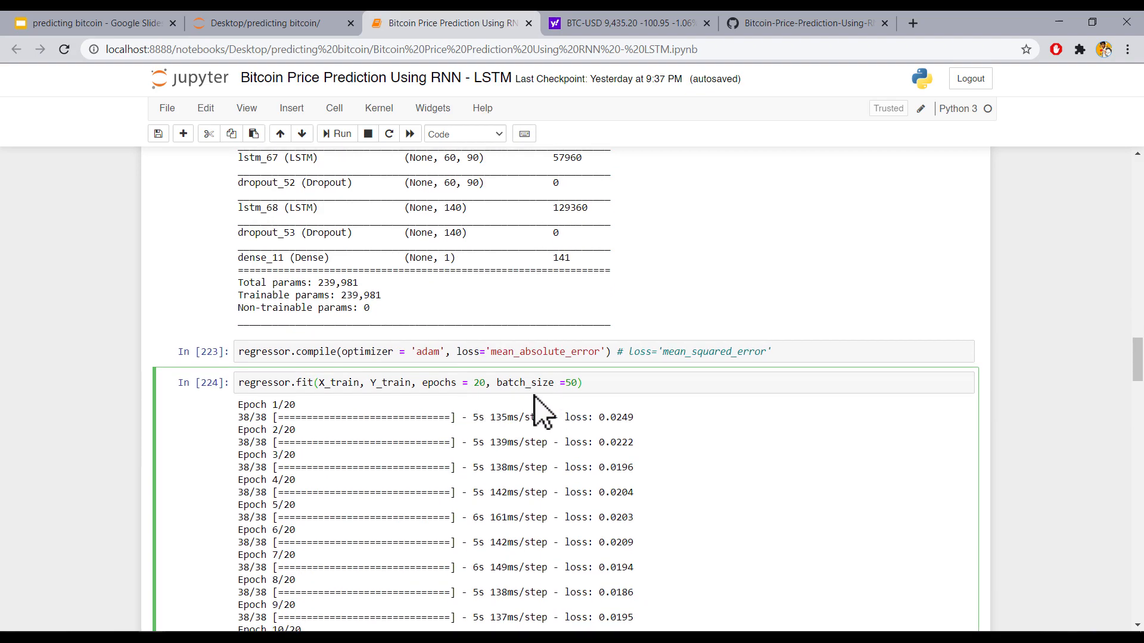
pyautogui.scroll(-3)
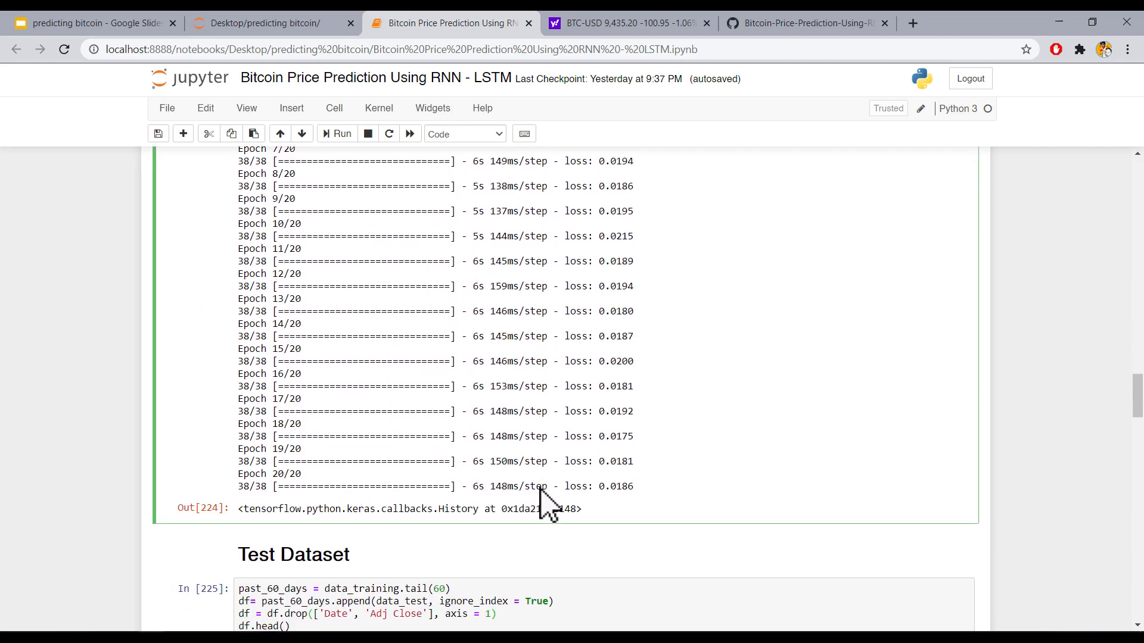
pyautogui.scroll(-3)
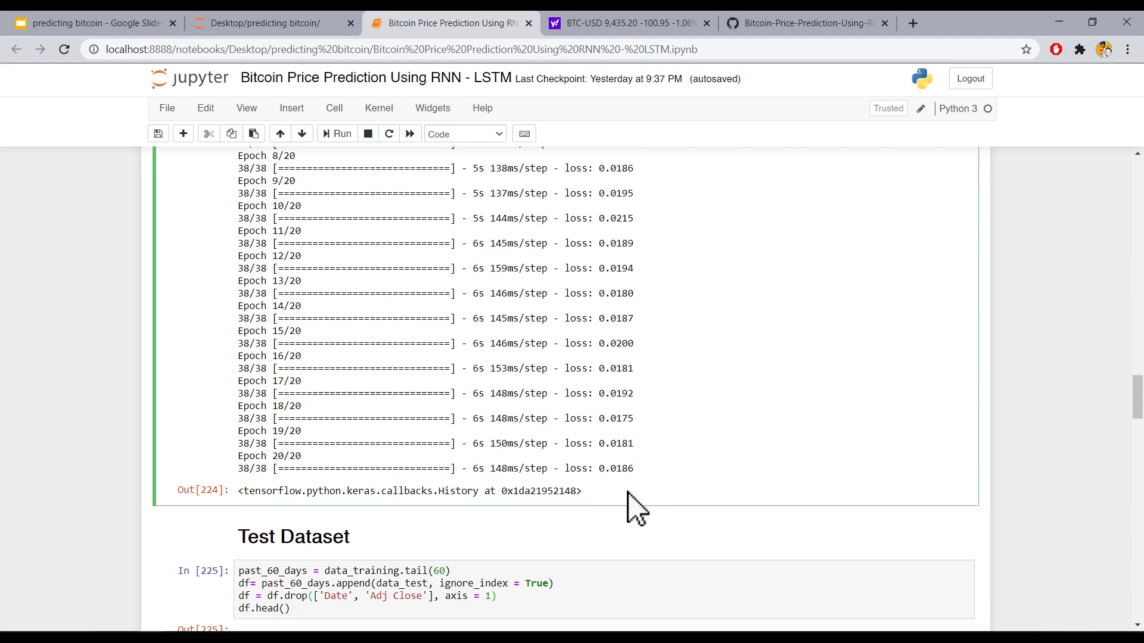
pyautogui.scroll(-3)
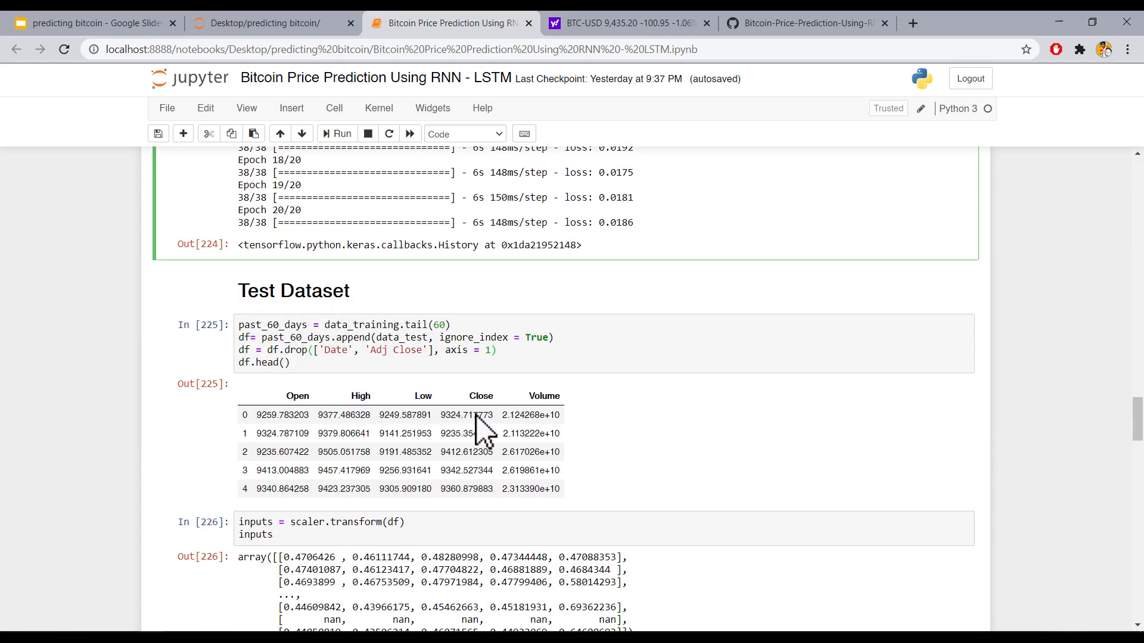
# Scroll through the test dataset cells to scaler.scale_ and the Y_test*scale rescaling cell
pyautogui.scroll(-3)
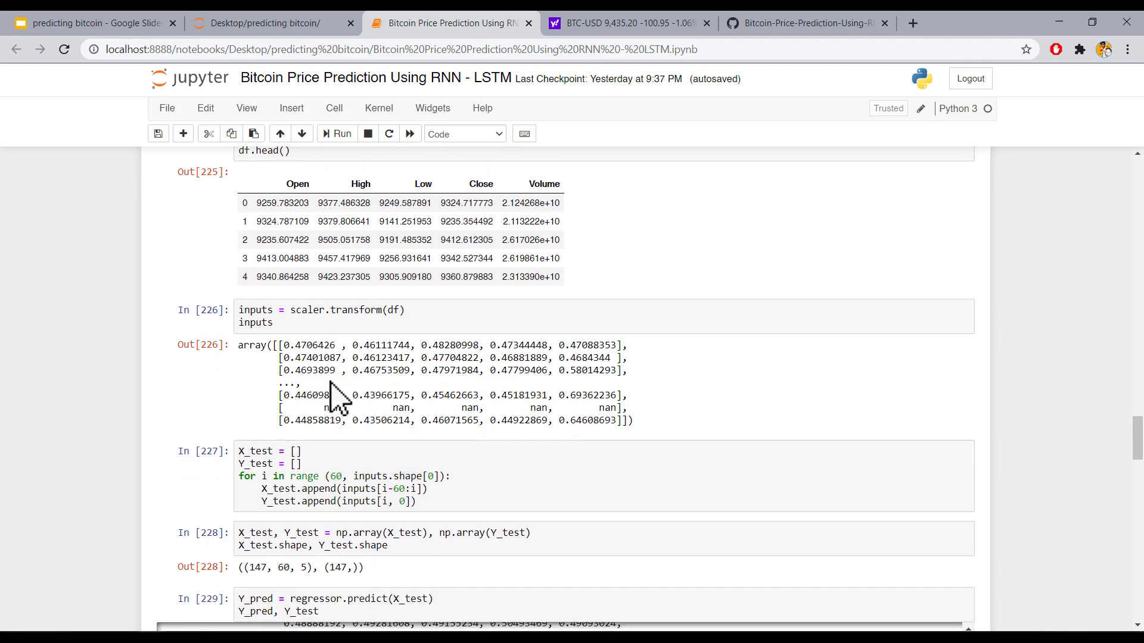
pyautogui.scroll(-3)
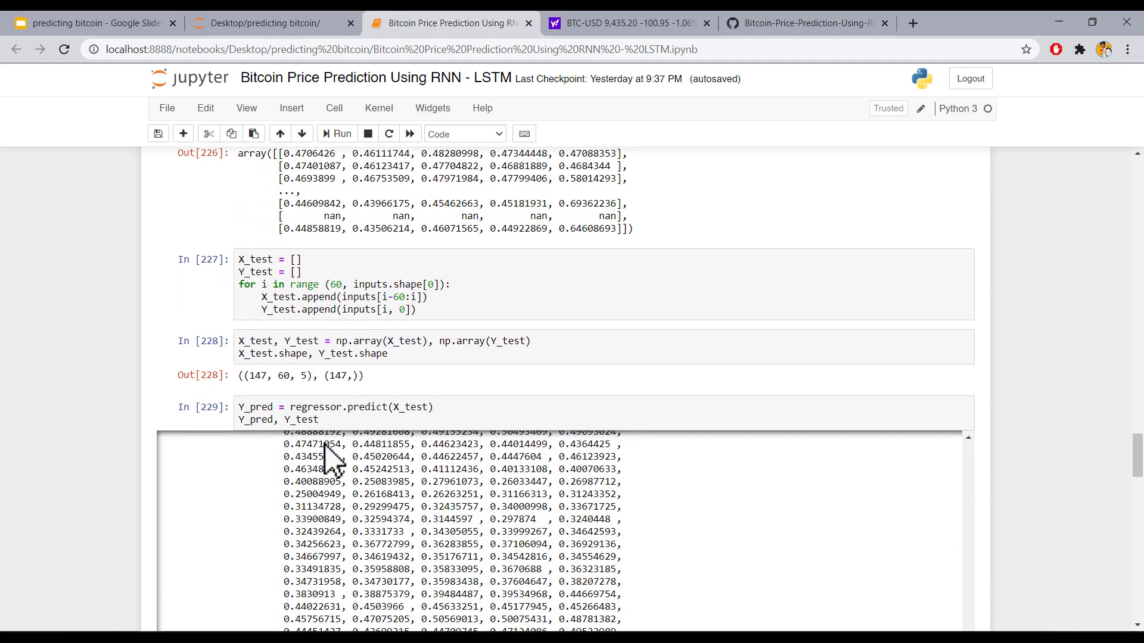
pyautogui.scroll(-3)
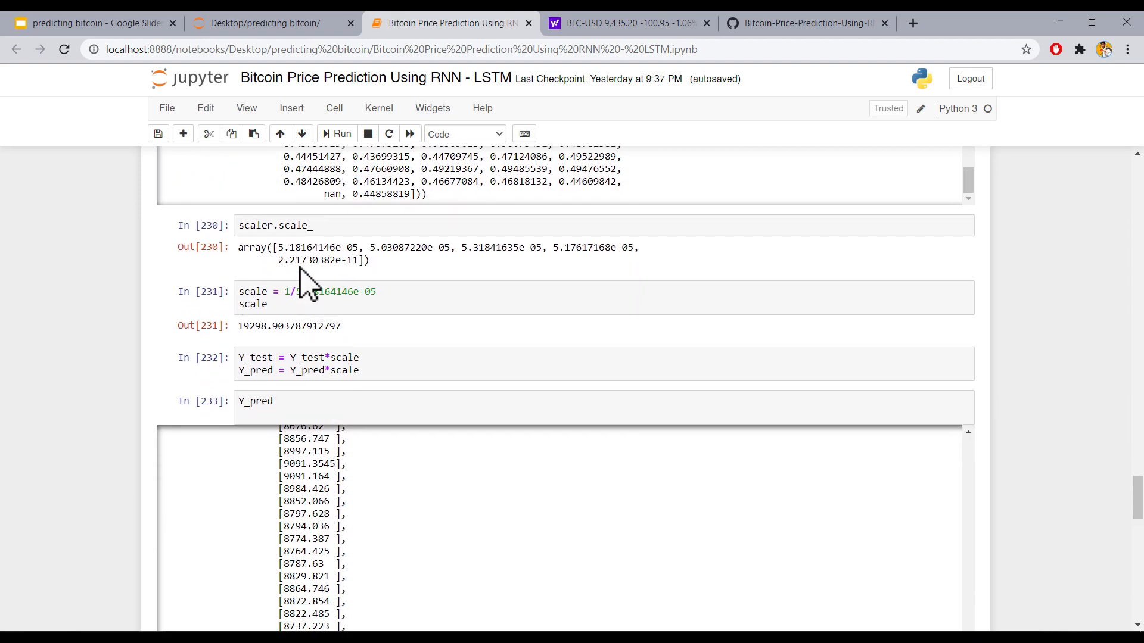
pyautogui.scroll(3)
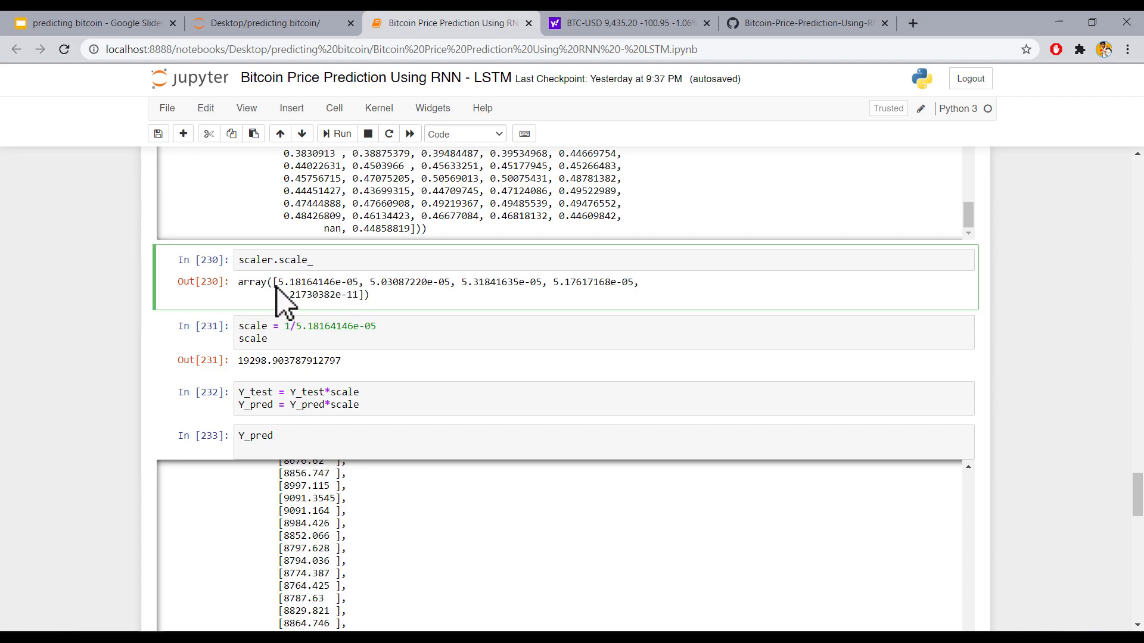
pyautogui.doubleClick(318, 283)
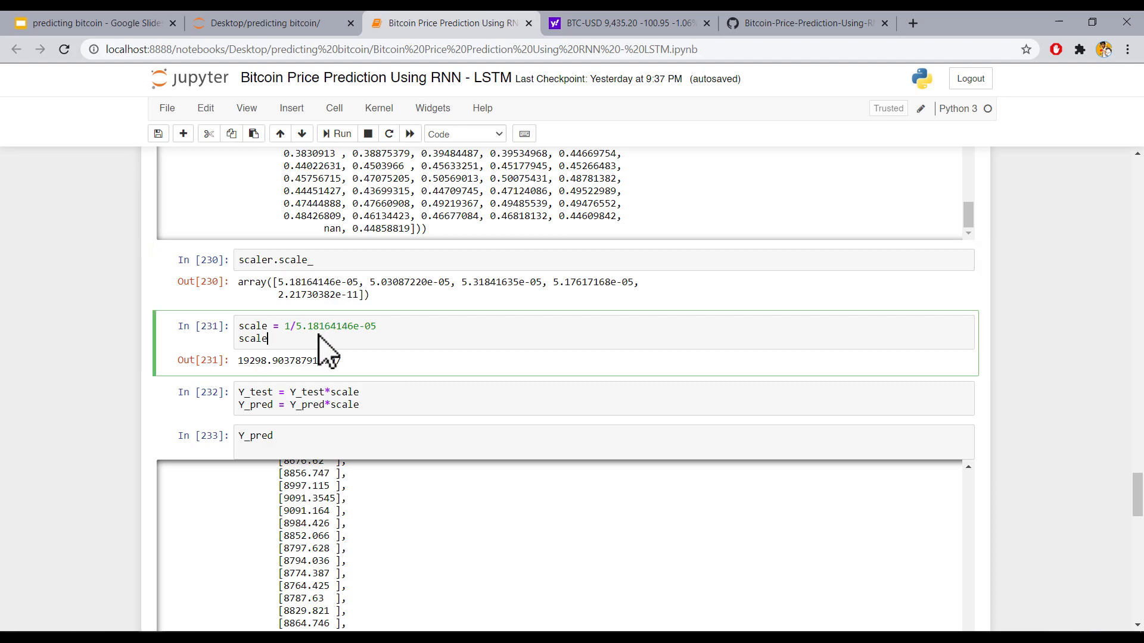
pyautogui.scroll(3)
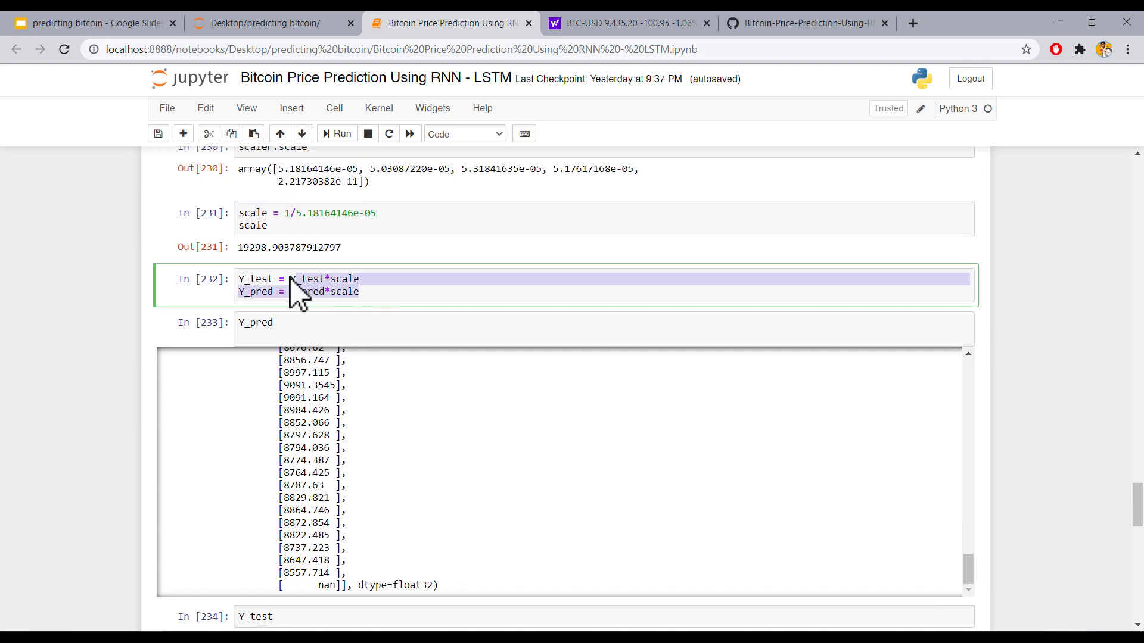
pyautogui.scroll(-3)
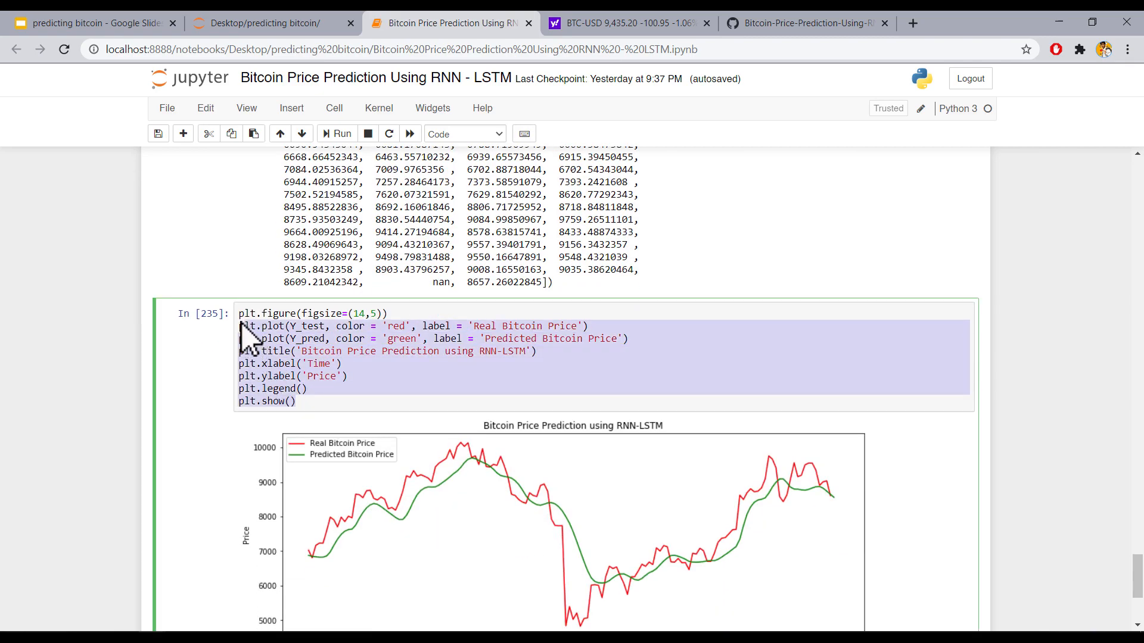
# Scroll up from the plot cell to the regressor.compile and regressor.fit cells
pyautogui.scroll(-3)
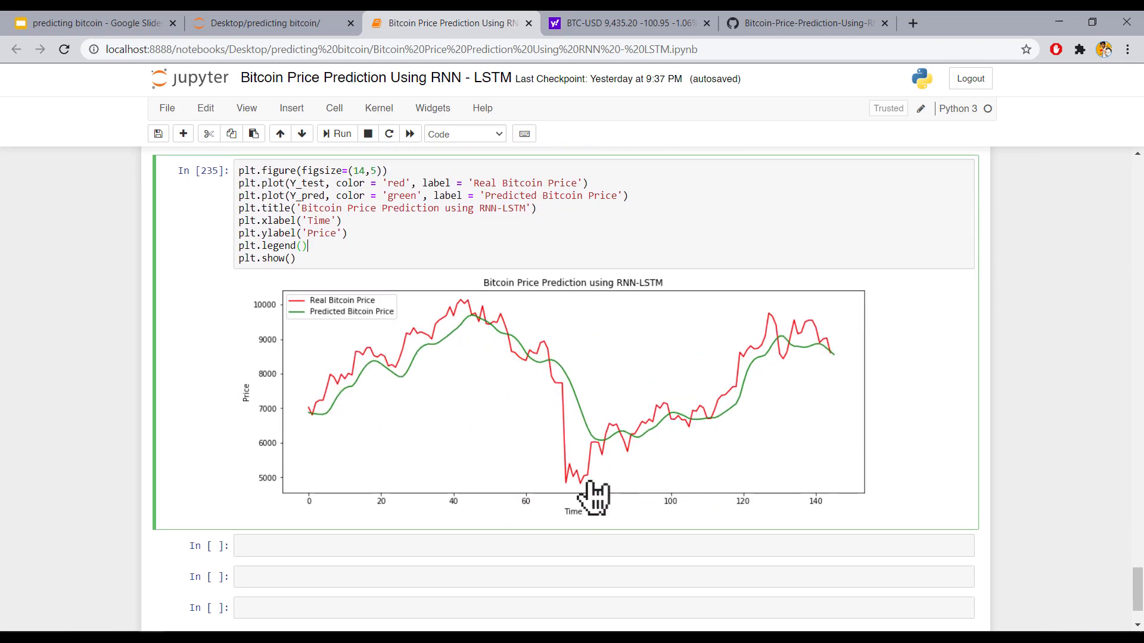
pyautogui.scroll(3)
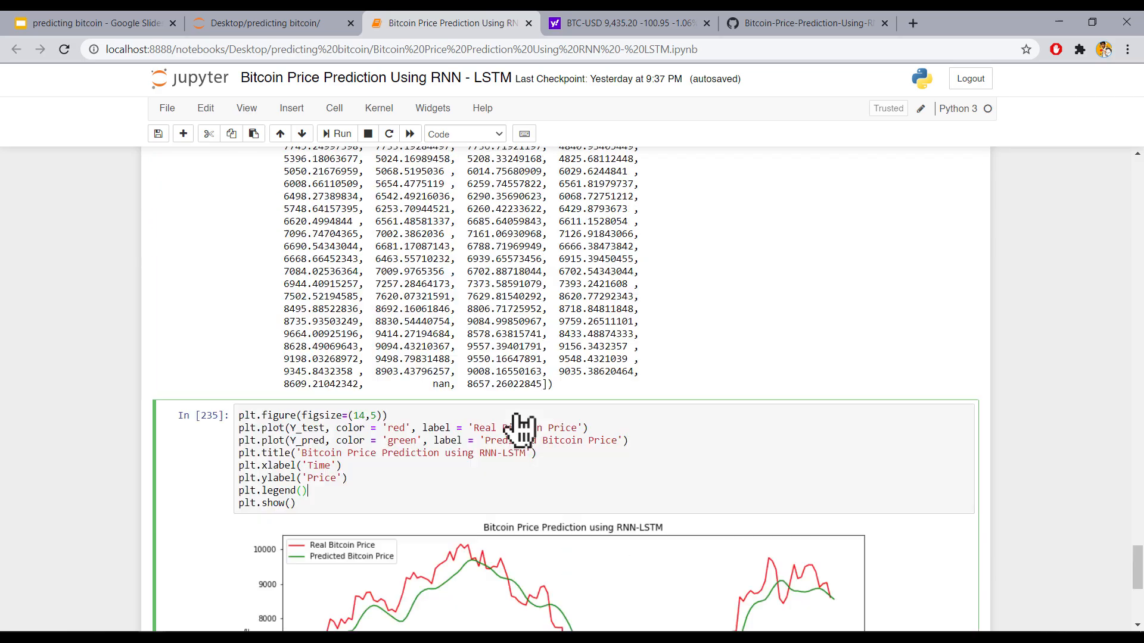
pyautogui.scroll(3)
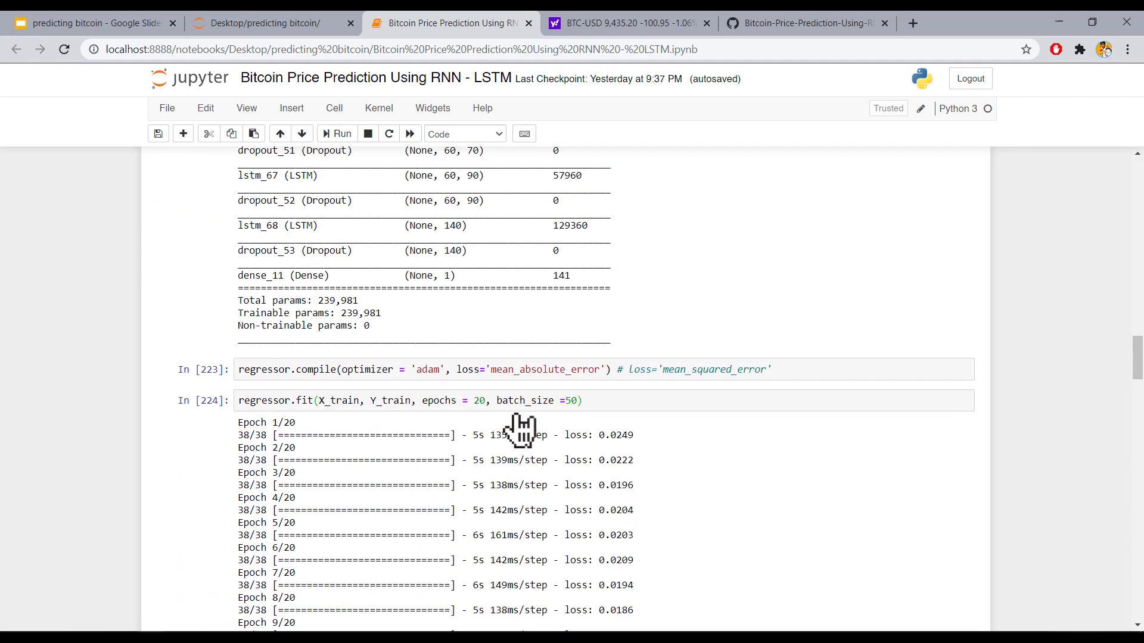
pyautogui.scroll(3)
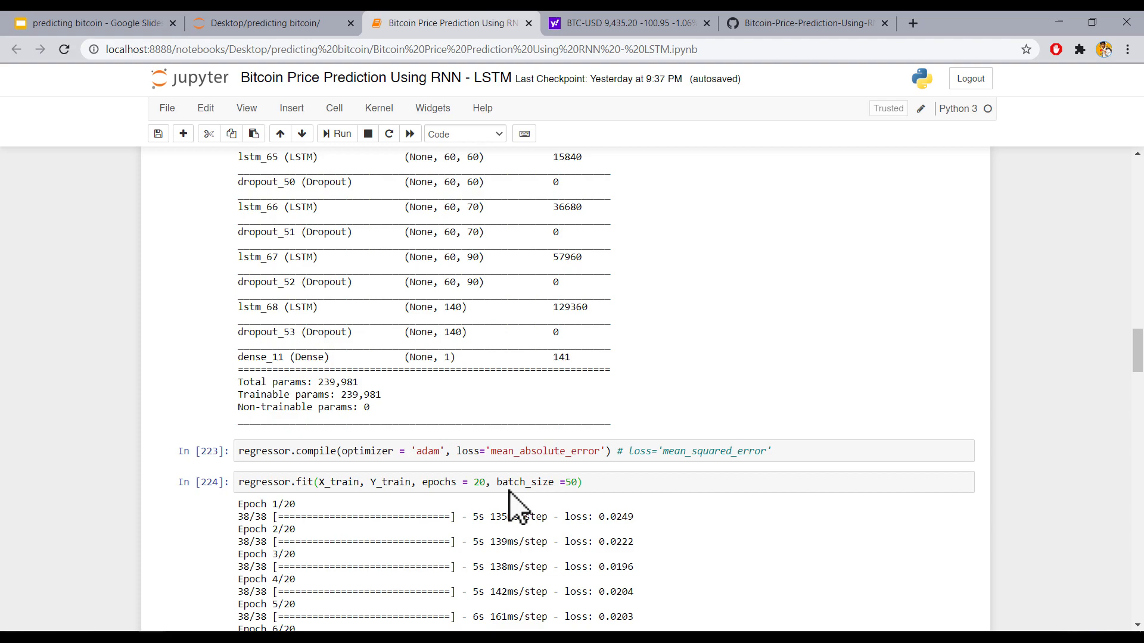
pyautogui.click(802, 23)
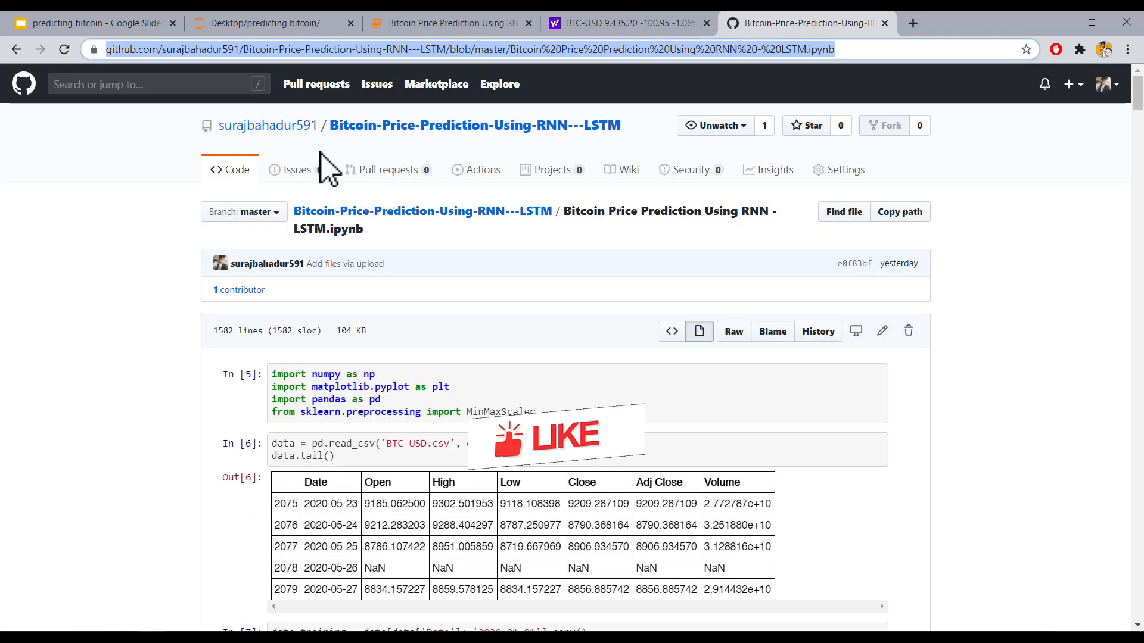
pyautogui.moveTo(415, 251)
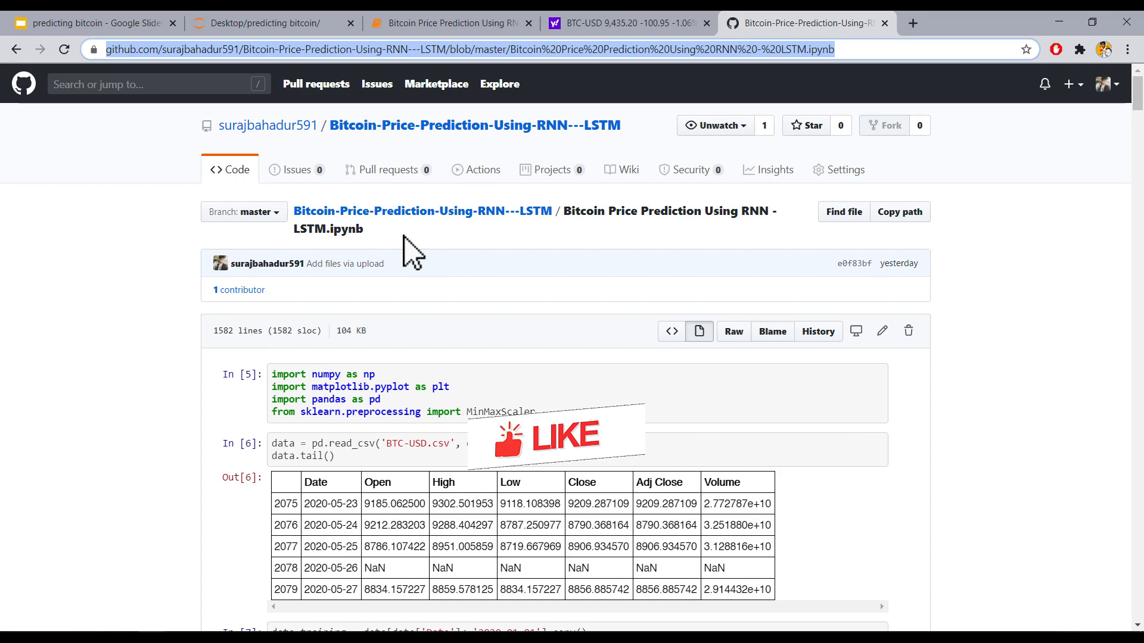